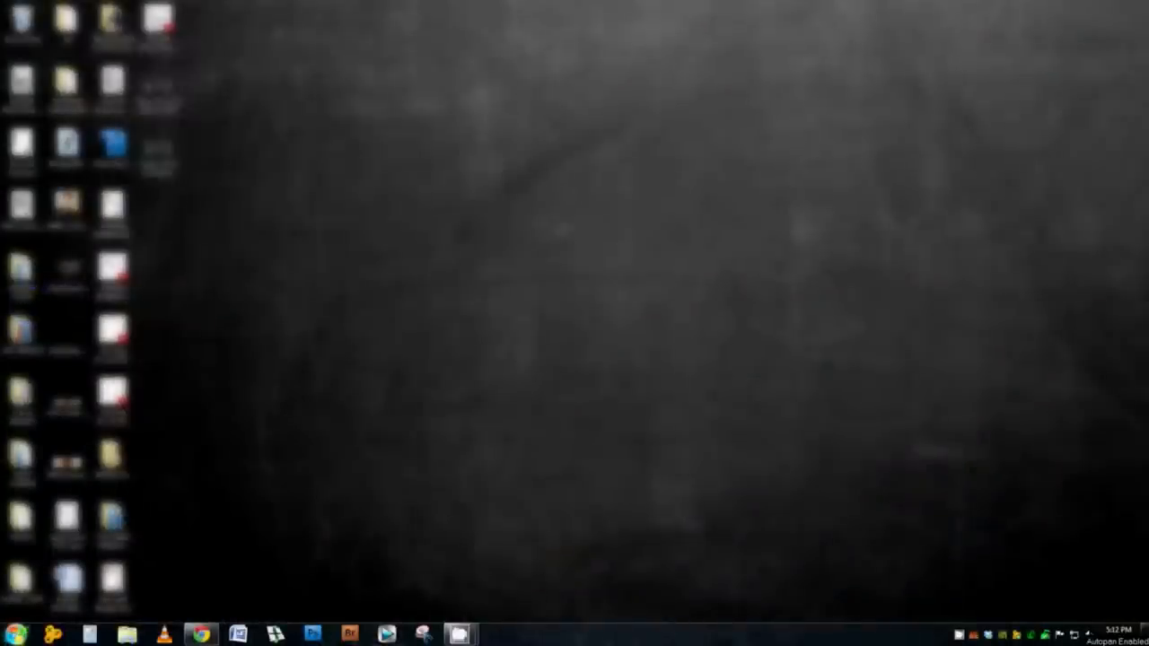
# - Open the Start menu to find Dirac Live LE for Emotiva
pyautogui.click(15, 634)
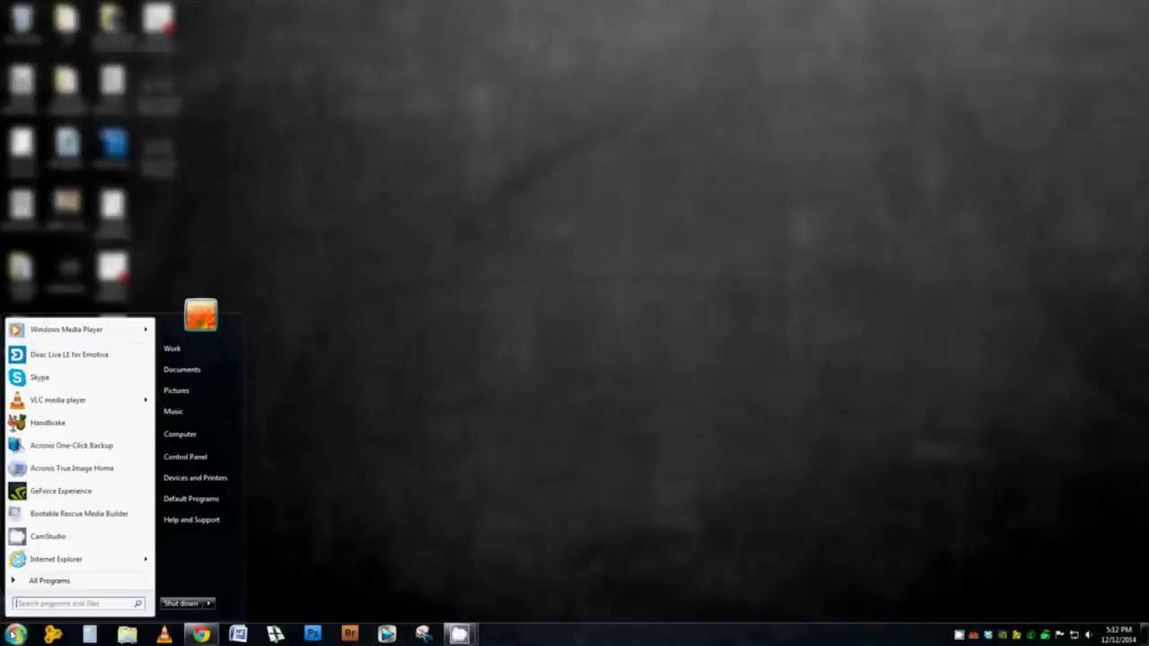
pyautogui.moveTo(69, 354)
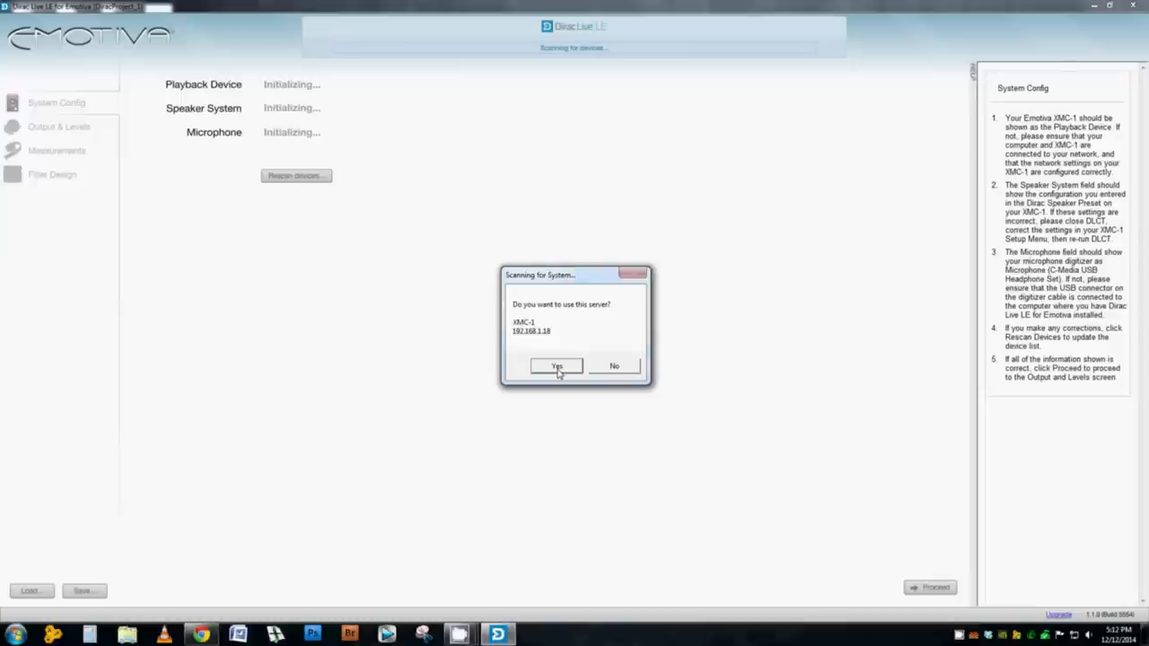
# - Accept the XMC-1 as the server to use
pyautogui.click(556, 367)
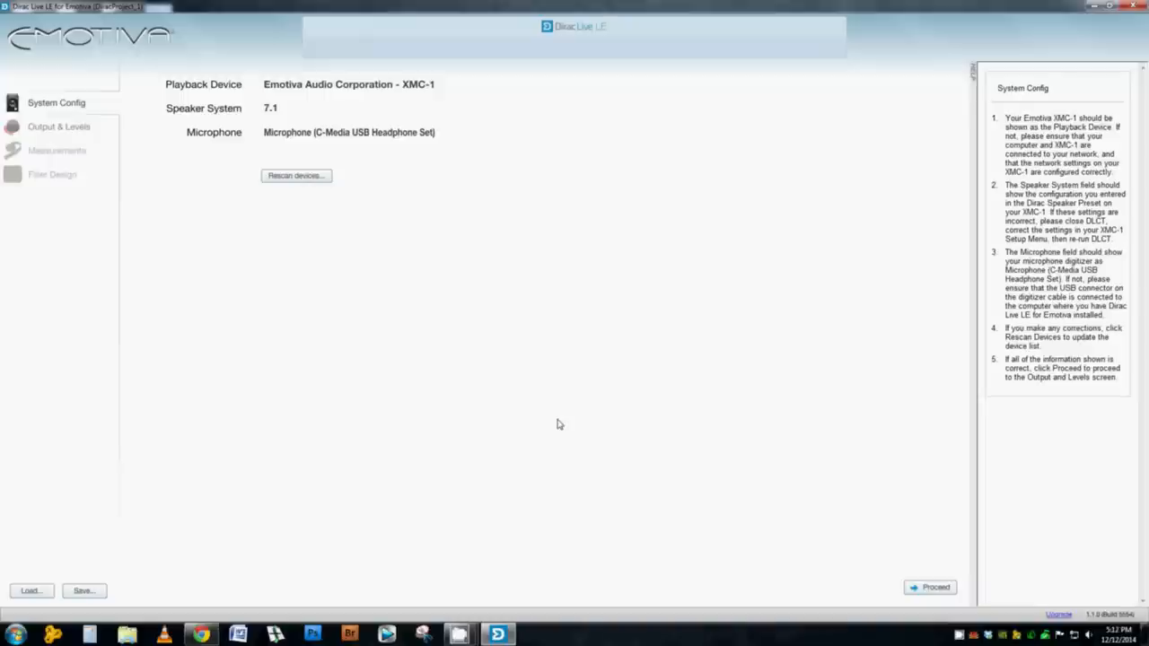
pyautogui.moveTo(793, 517)
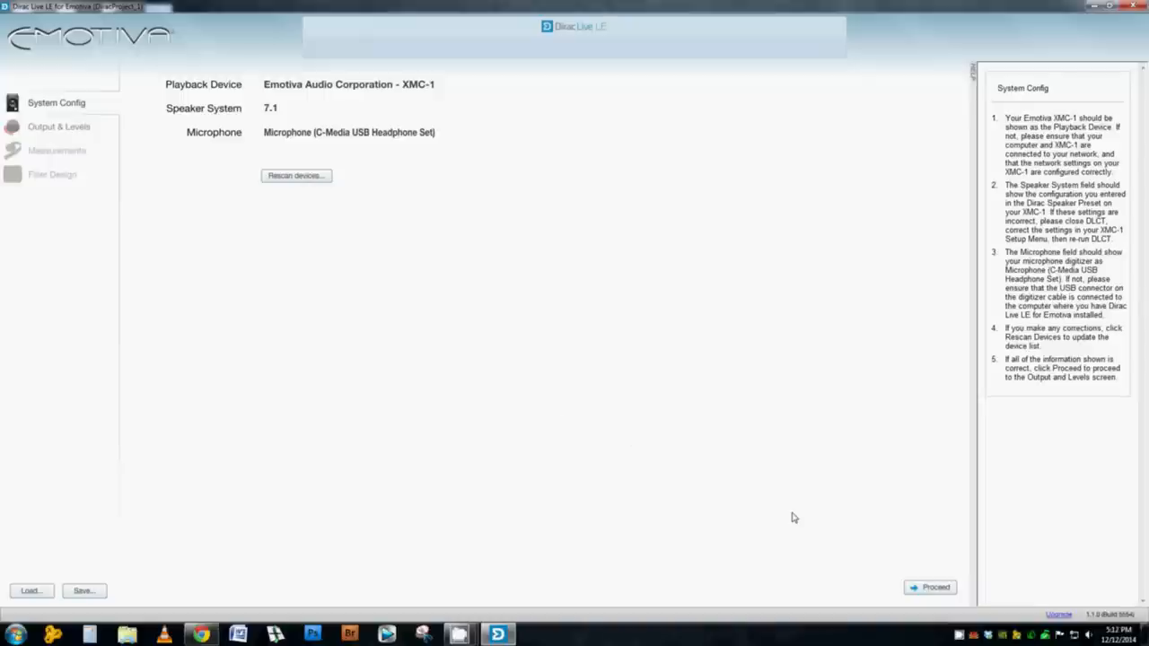
pyautogui.moveTo(900, 566)
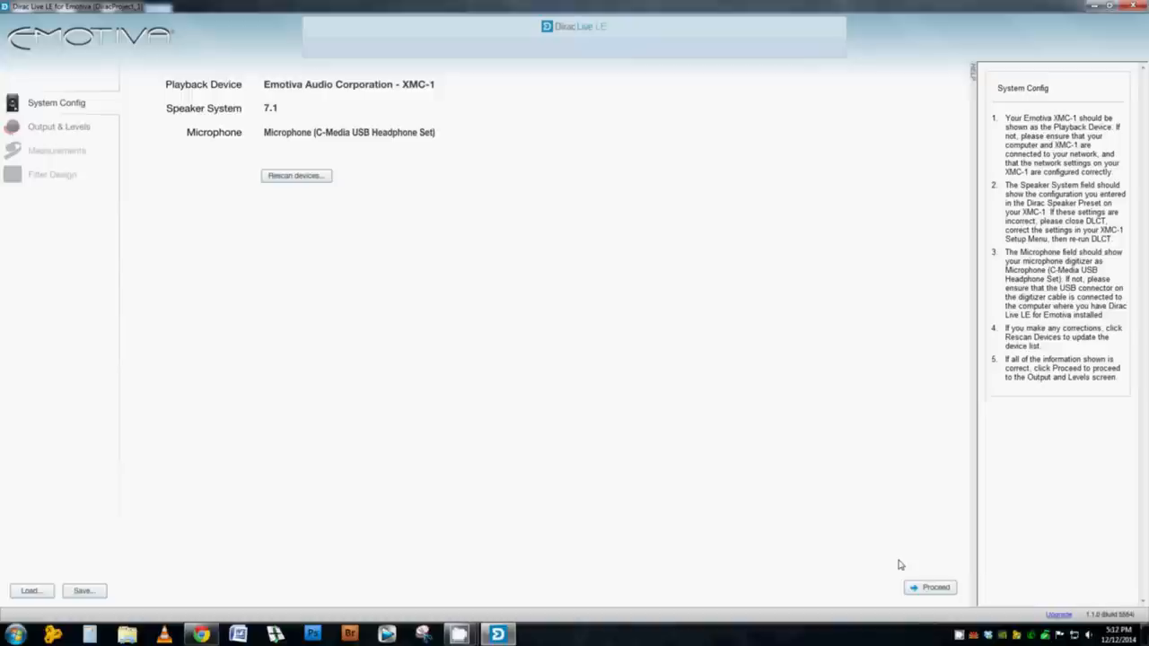
pyautogui.moveTo(917, 568)
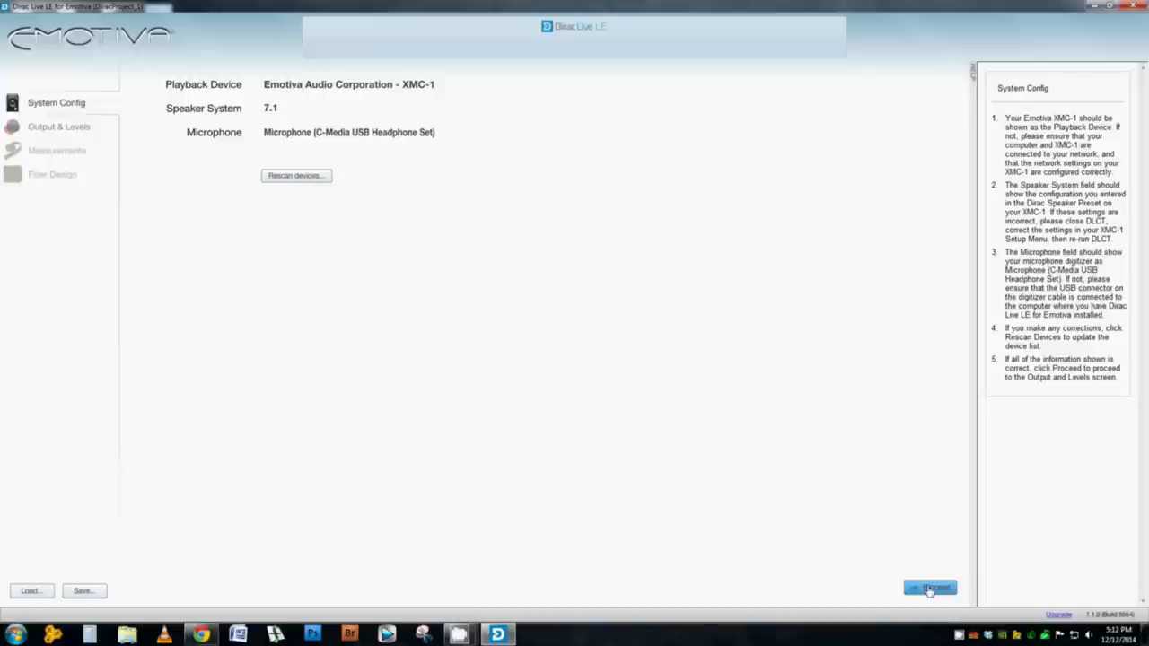
# - Advance to Output & Levels and lower the microphone input gain out of the red zone
pyautogui.click(930, 588)
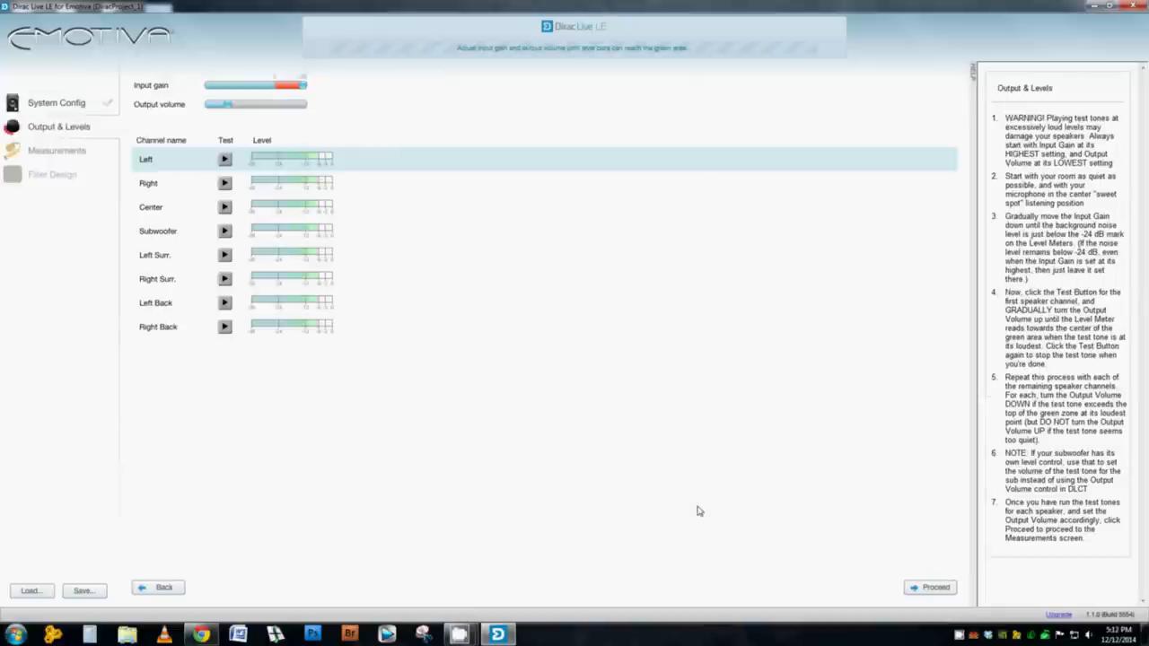
pyautogui.moveTo(668, 486)
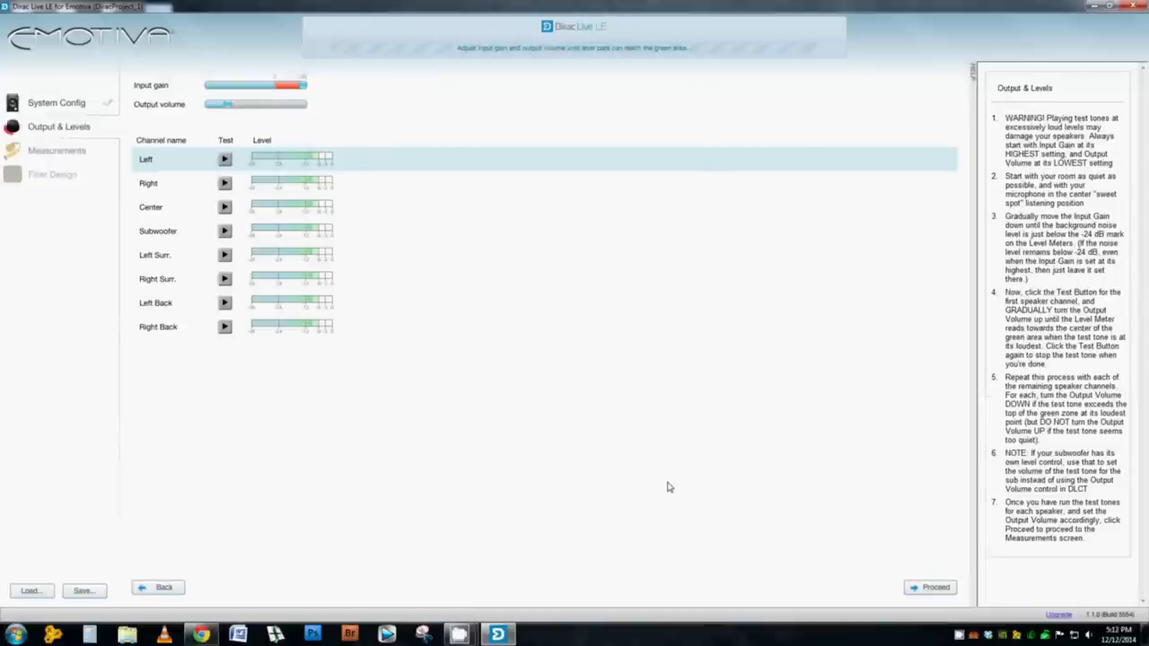
pyautogui.moveTo(333, 119)
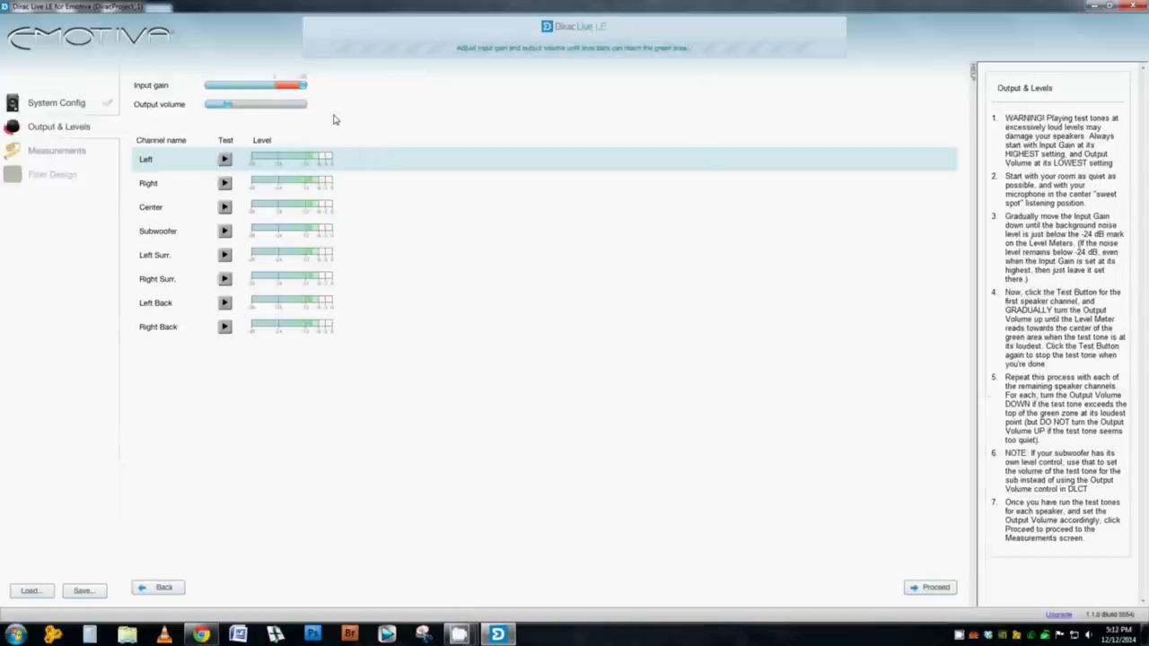
pyautogui.moveTo(303, 85); pyautogui.dragTo(274, 85)
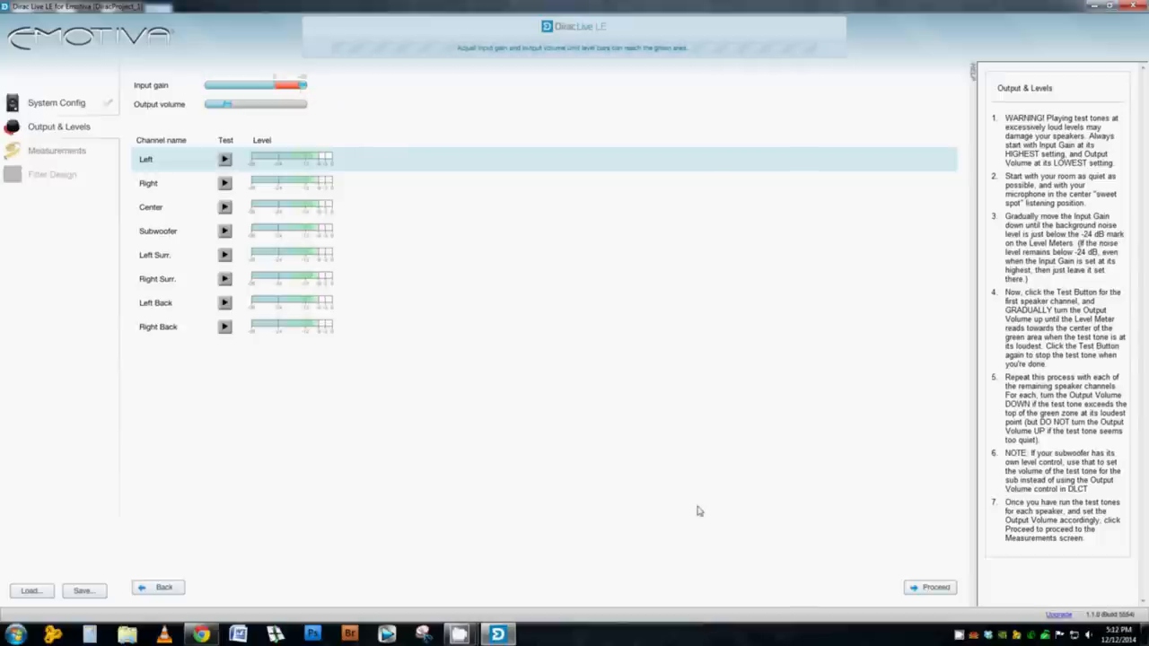
pyautogui.moveTo(499, 276)
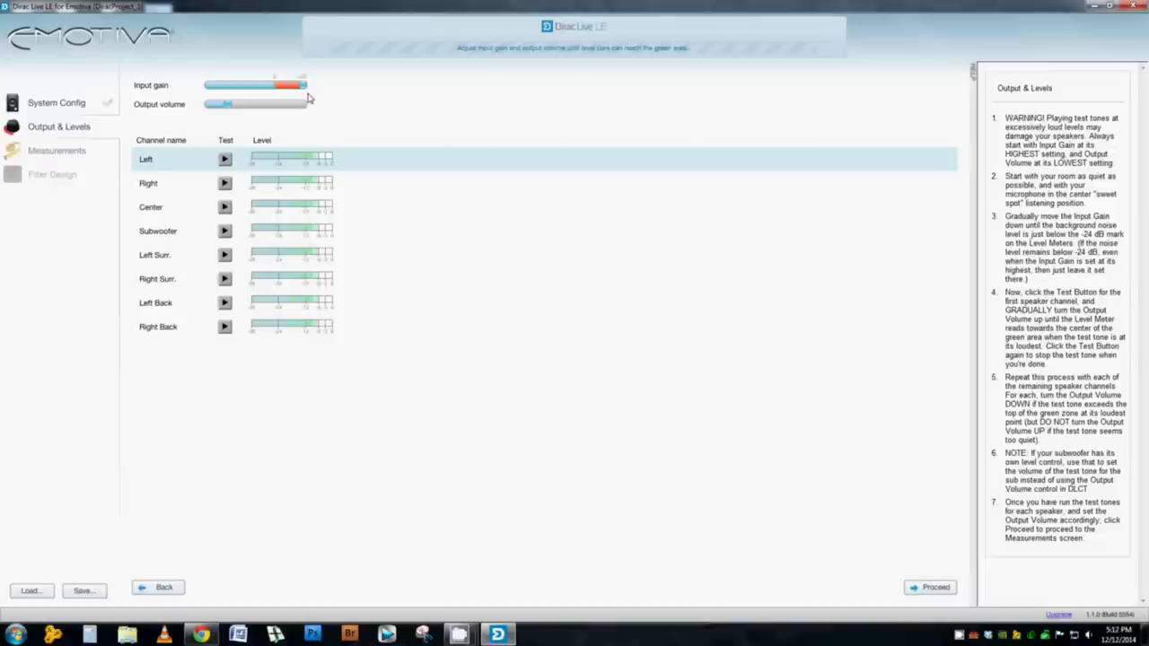
pyautogui.moveTo(304, 87)
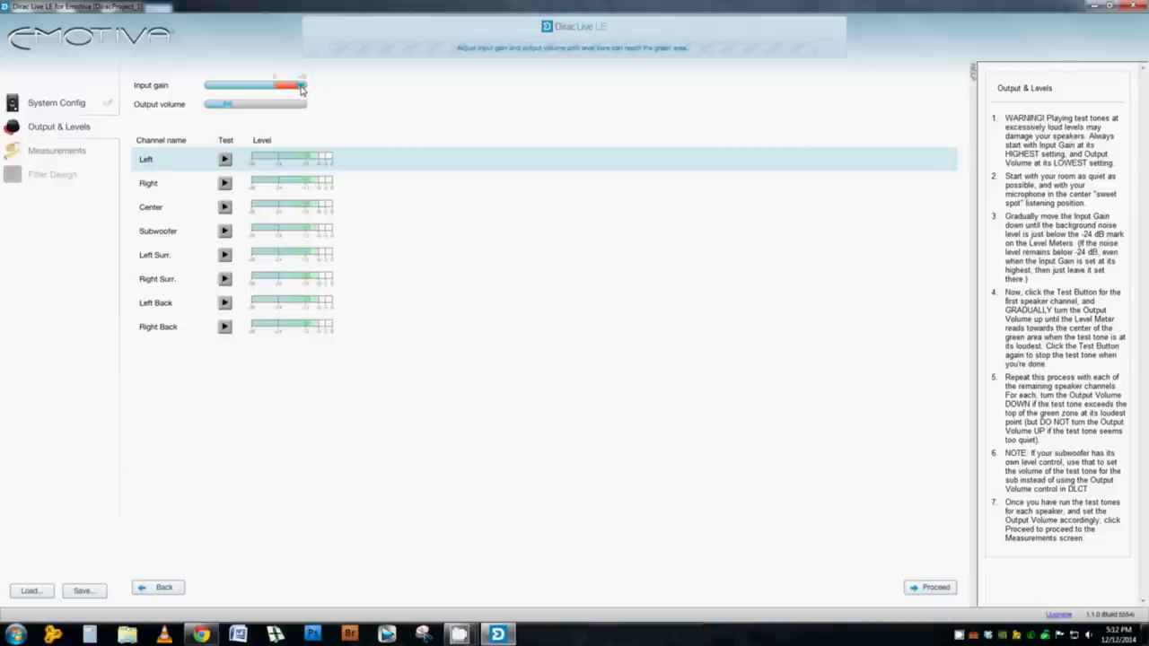
pyautogui.moveTo(303, 85); pyautogui.dragTo(280, 85)
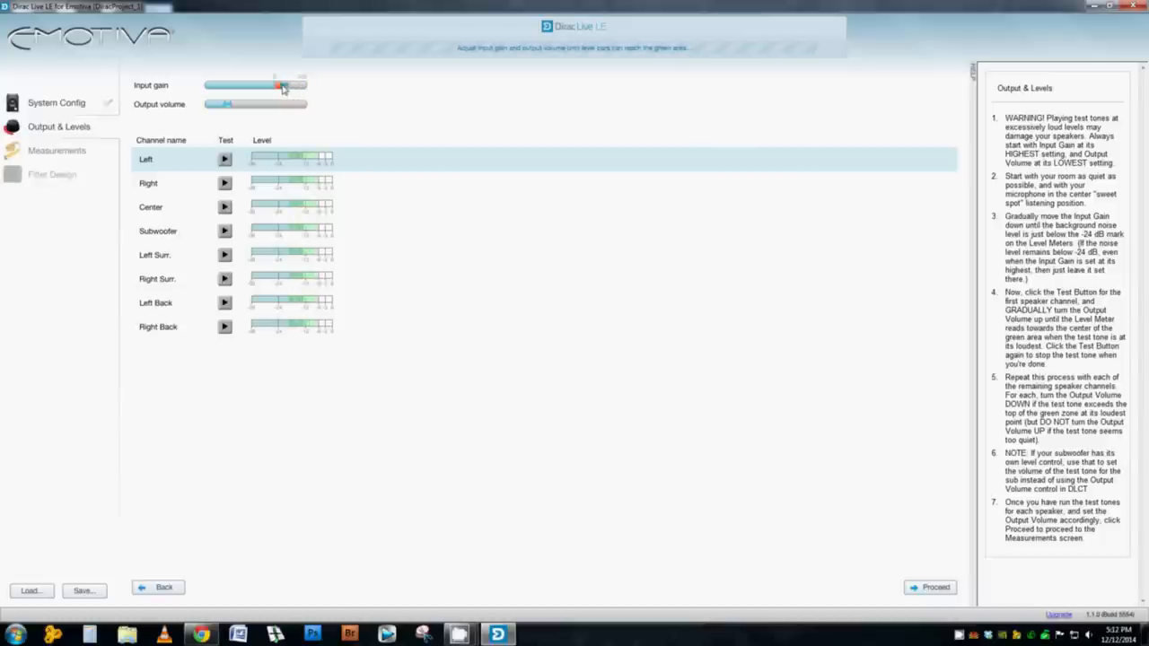
pyautogui.moveTo(283, 86); pyautogui.dragTo(276, 85)
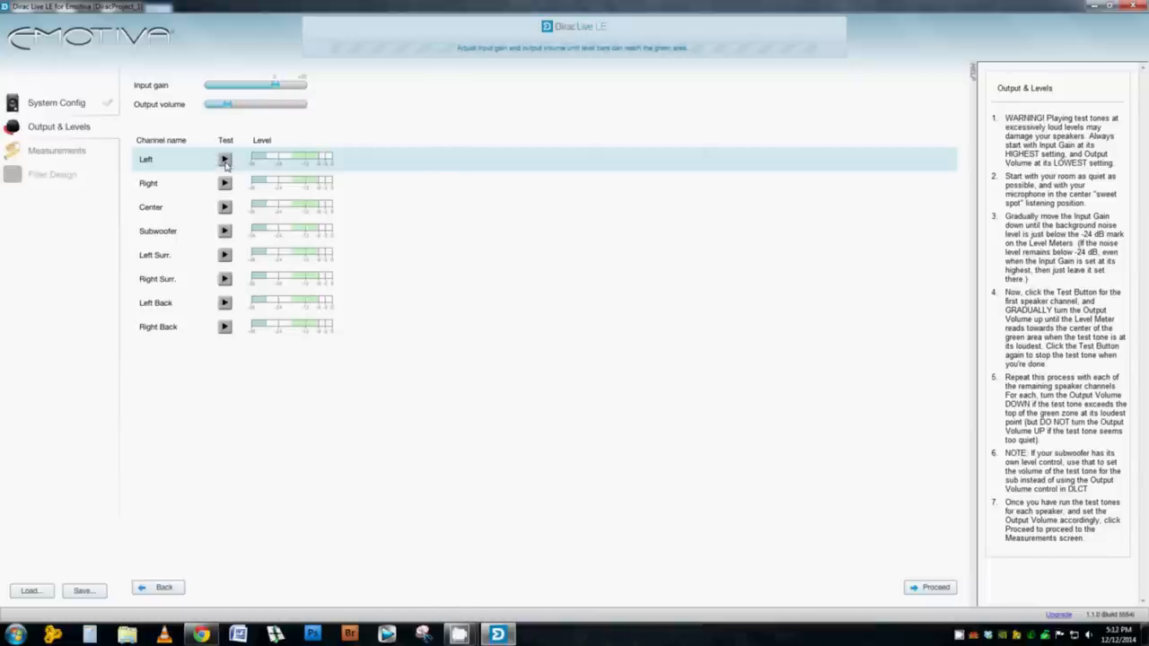
# - Play the Left channel tone, raise output volume into the green zone, then stop it
pyautogui.click(224, 158)
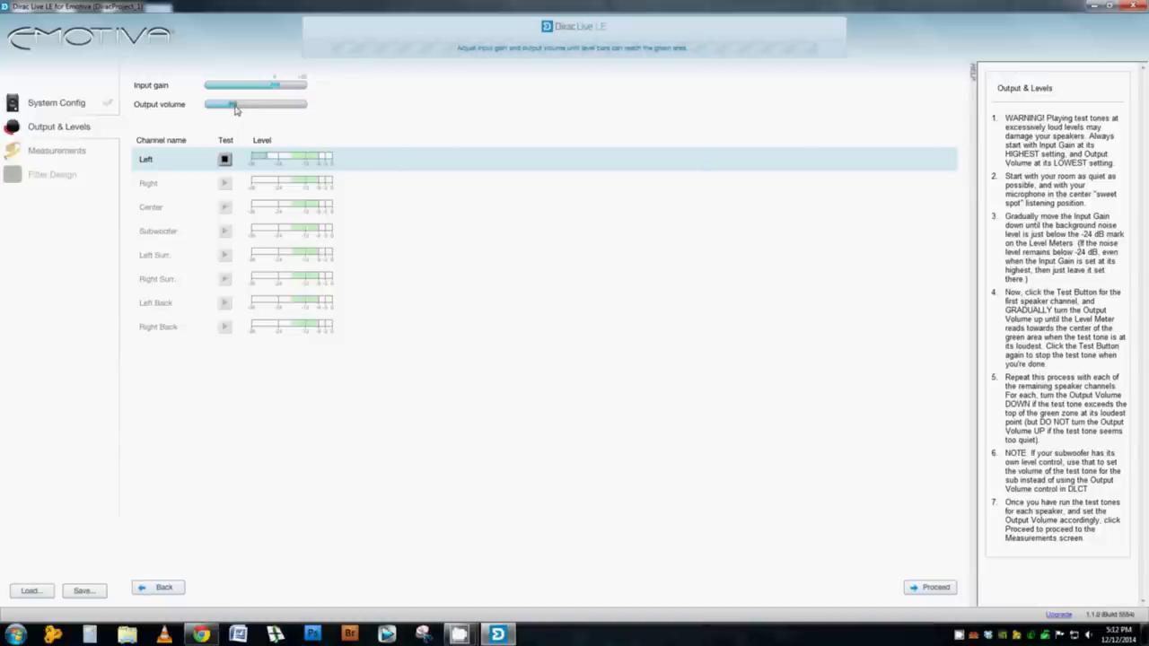
pyautogui.moveTo(232, 104); pyautogui.dragTo(249, 105)
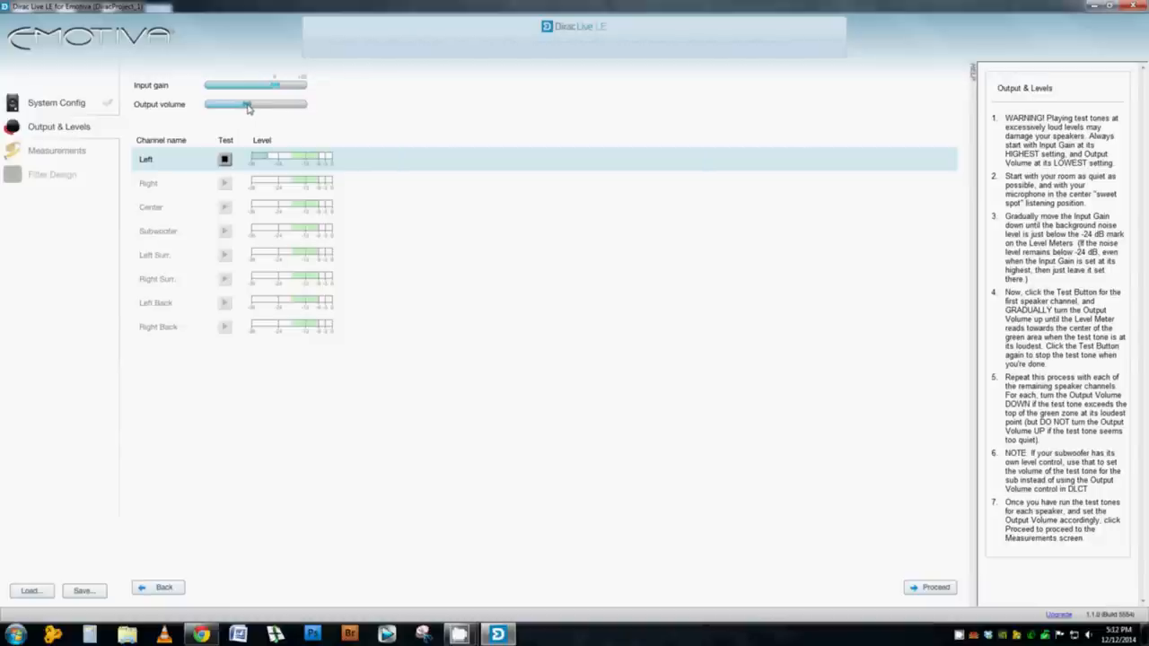
pyautogui.moveTo(250, 104); pyautogui.dragTo(263, 104)
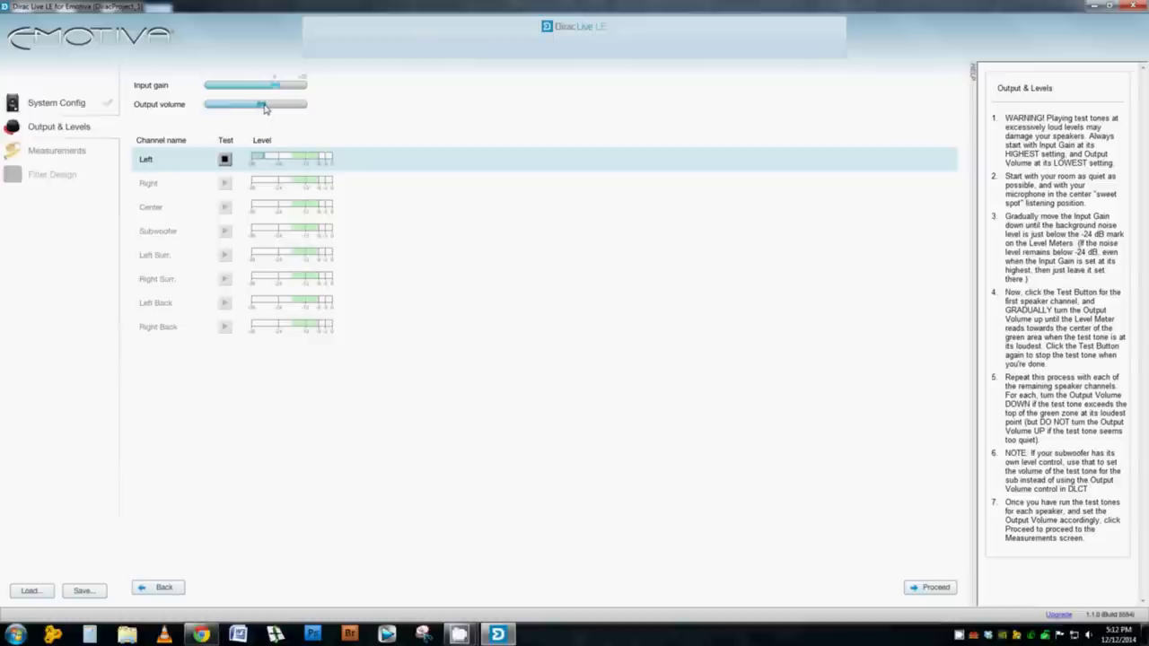
pyautogui.moveTo(261, 104); pyautogui.dragTo(267, 104)
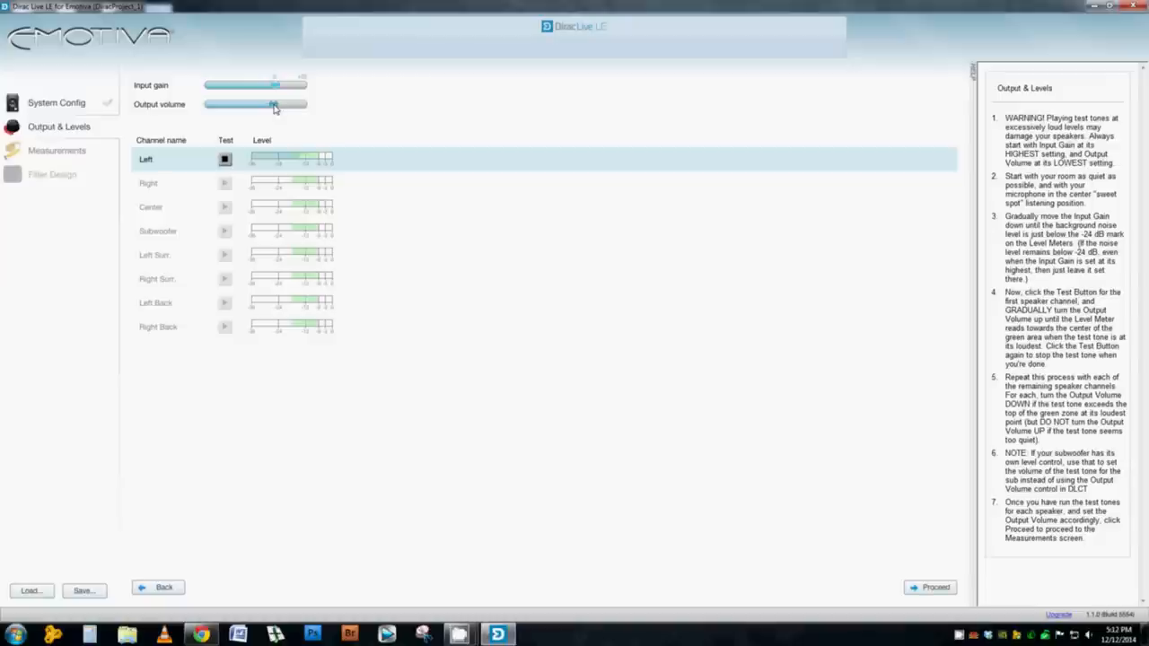
pyautogui.moveTo(274, 105)
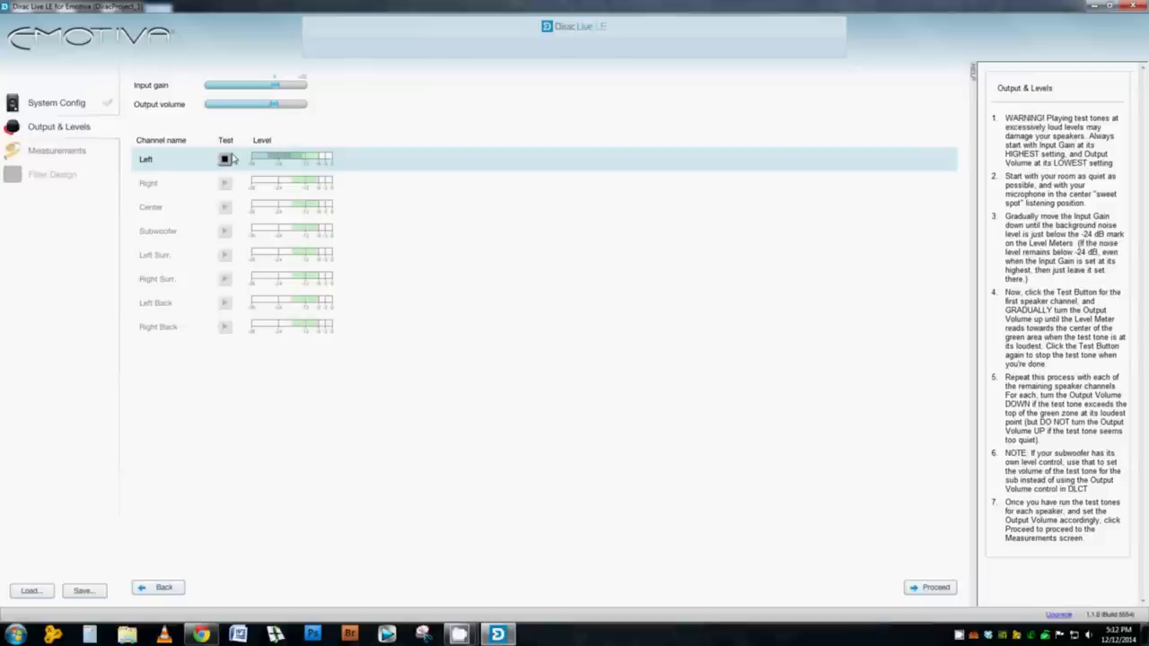
pyautogui.click(224, 159)
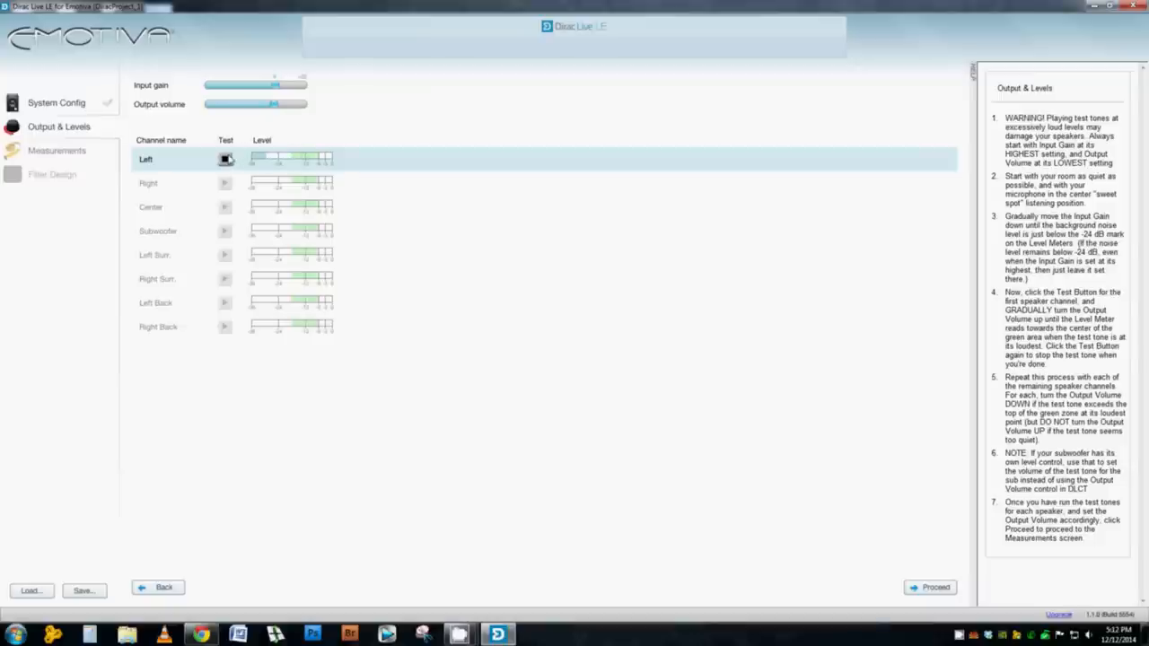
pyautogui.click(225, 159)
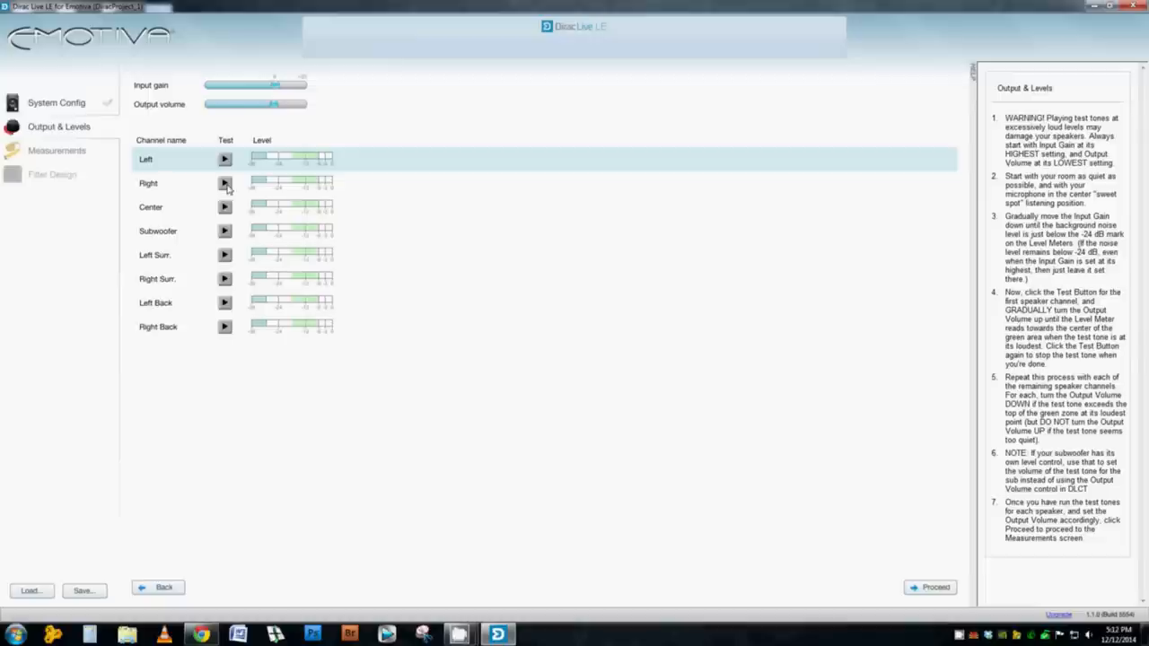
# - Play and stop test tones on the Right, Center and Subwoofer channels, checking each level
pyautogui.click(225, 183)
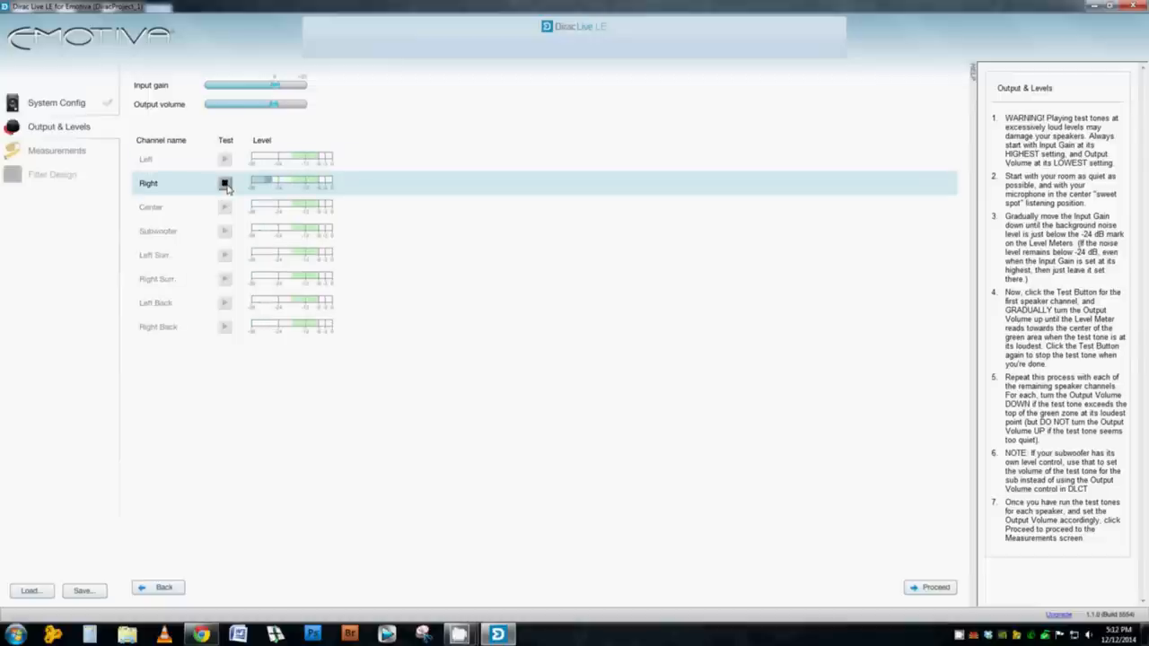
pyautogui.click(225, 183)
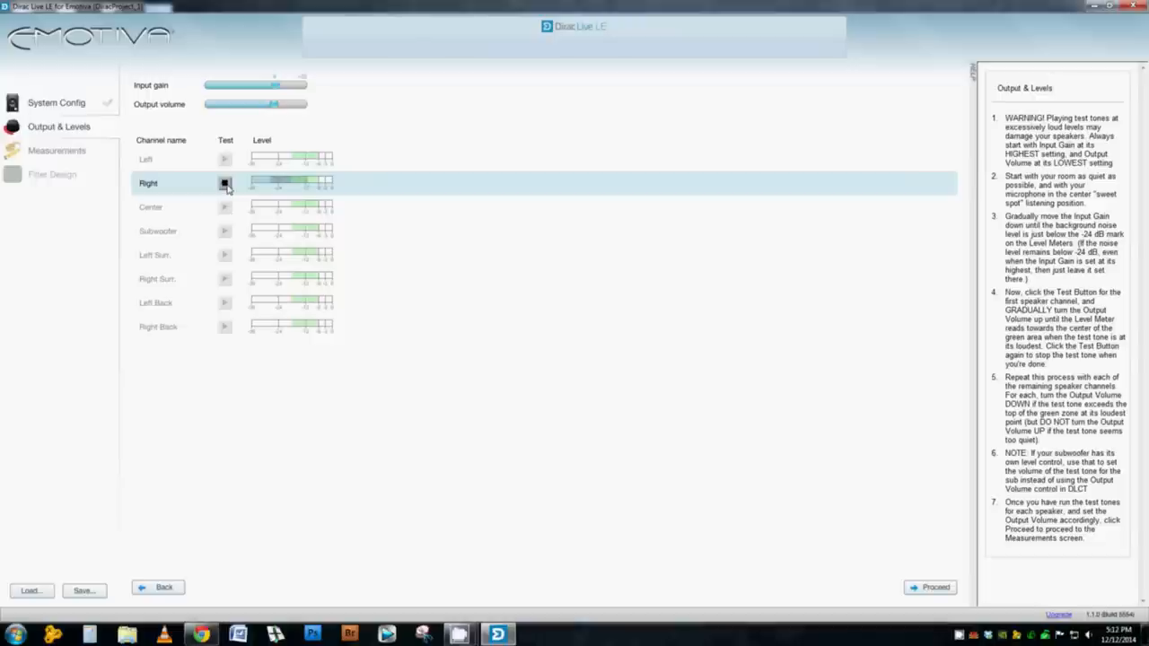
pyautogui.click(225, 184)
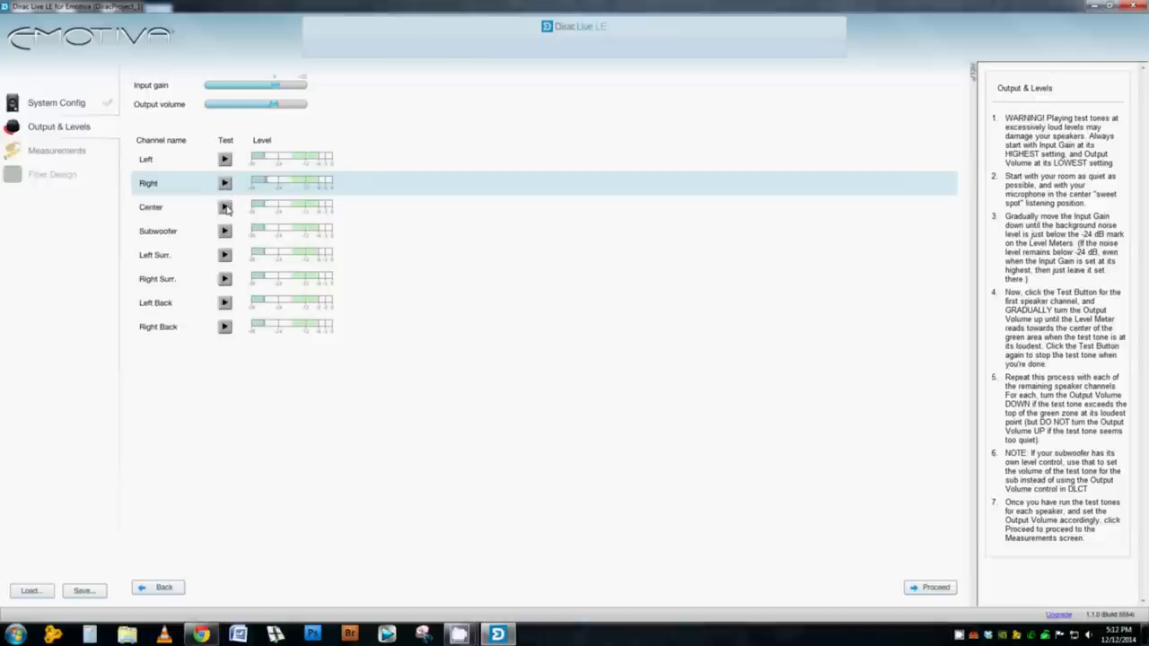
pyautogui.click(224, 207)
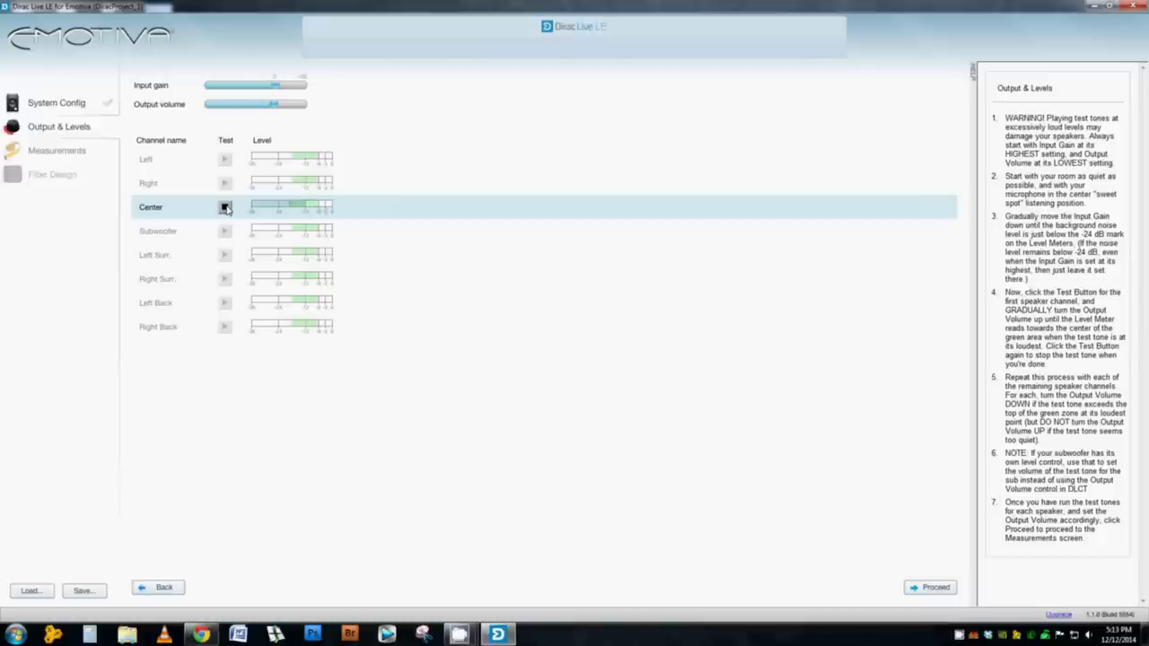
pyautogui.click(224, 207)
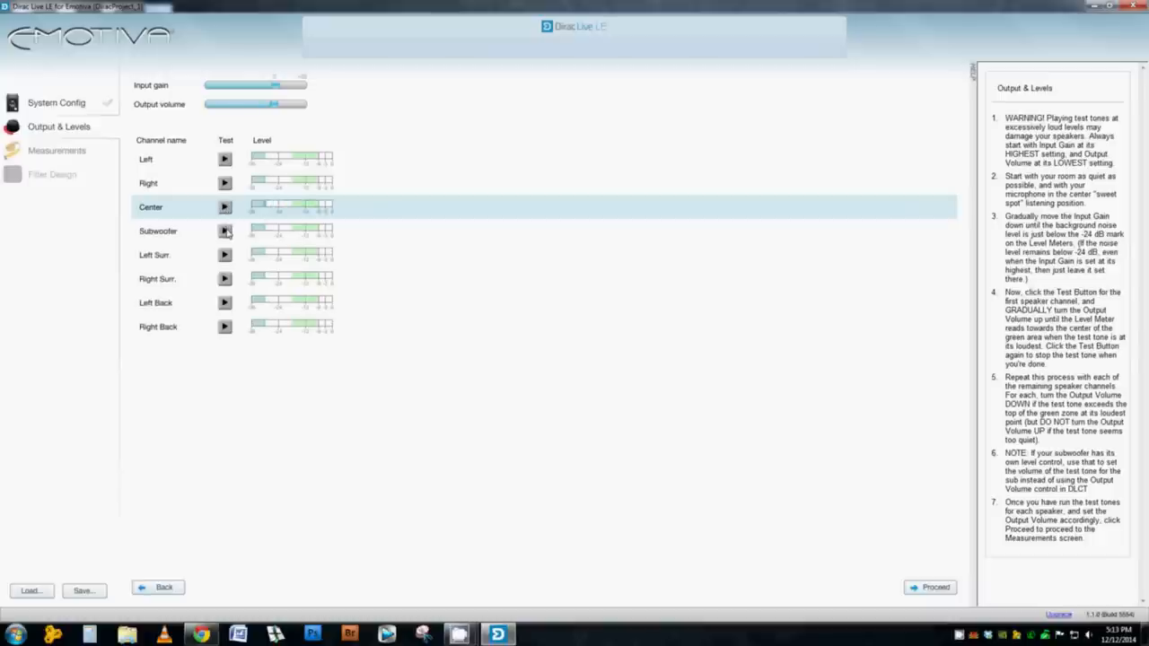
pyautogui.click(224, 231)
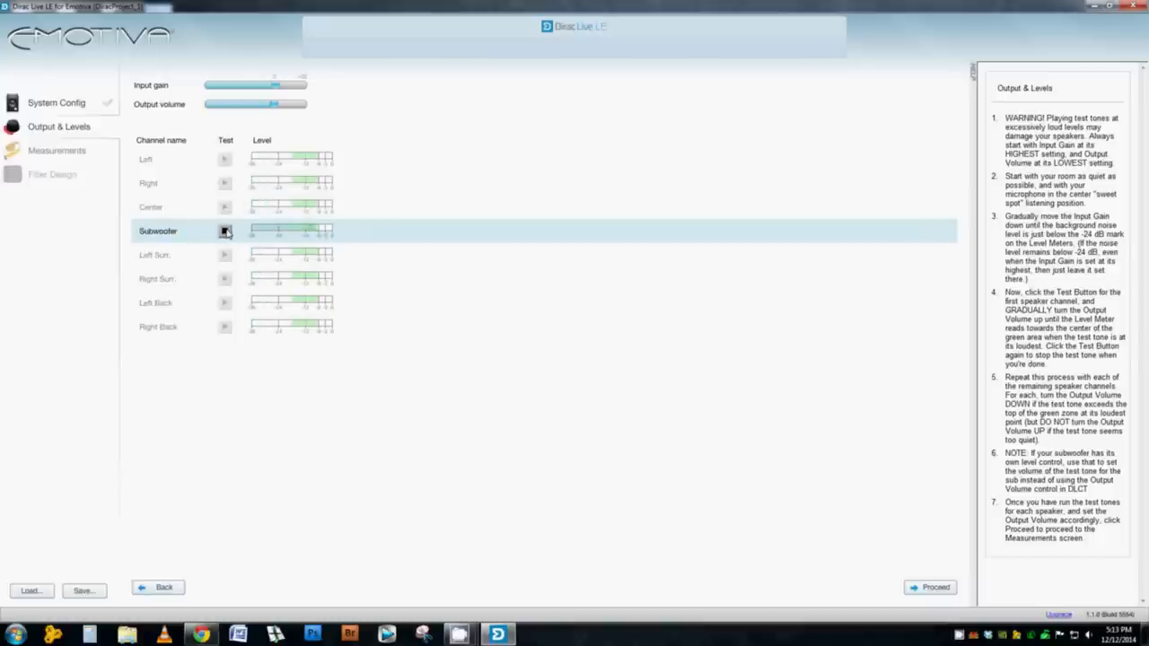
pyautogui.click(224, 230)
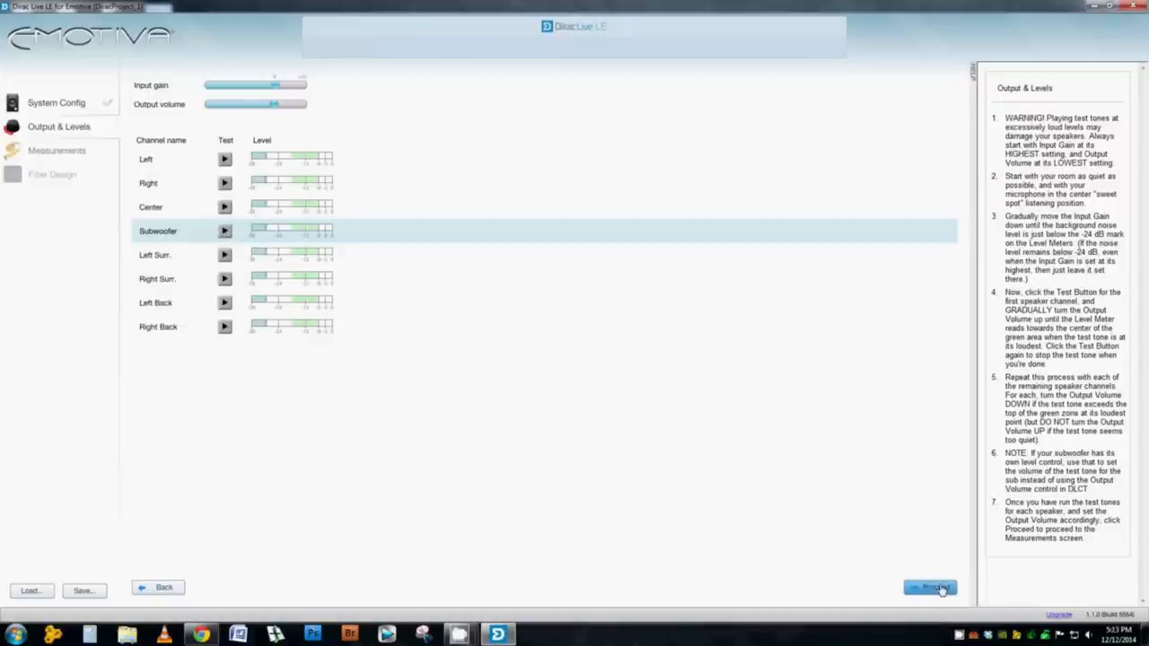
pyautogui.click(930, 587)
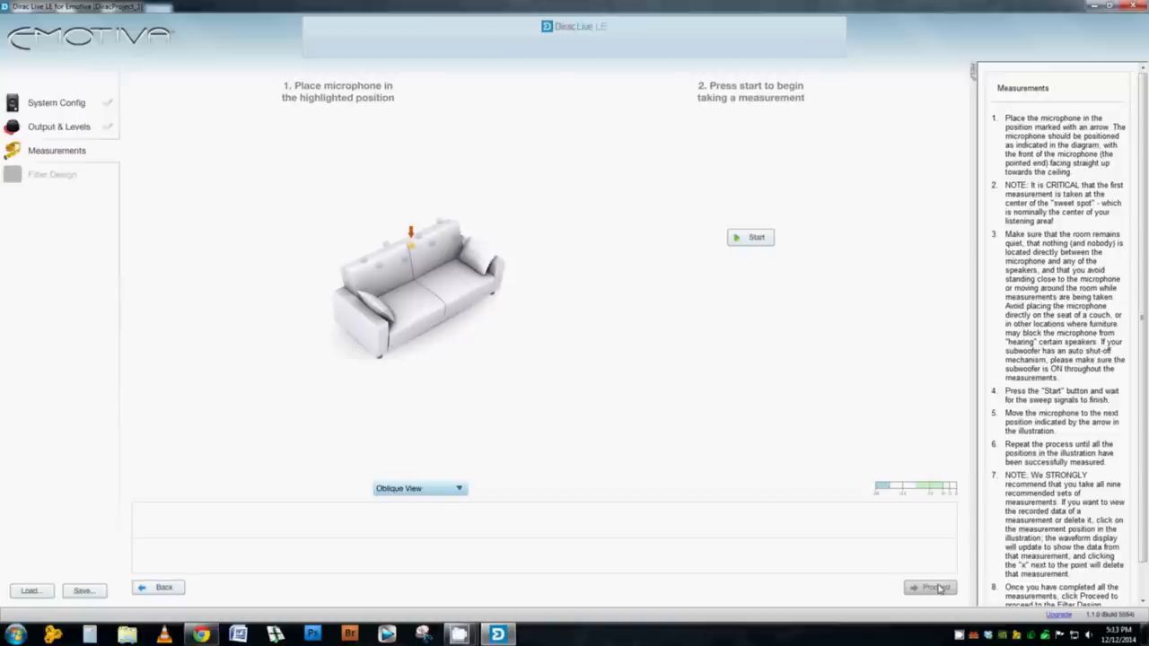
pyautogui.moveTo(471, 509)
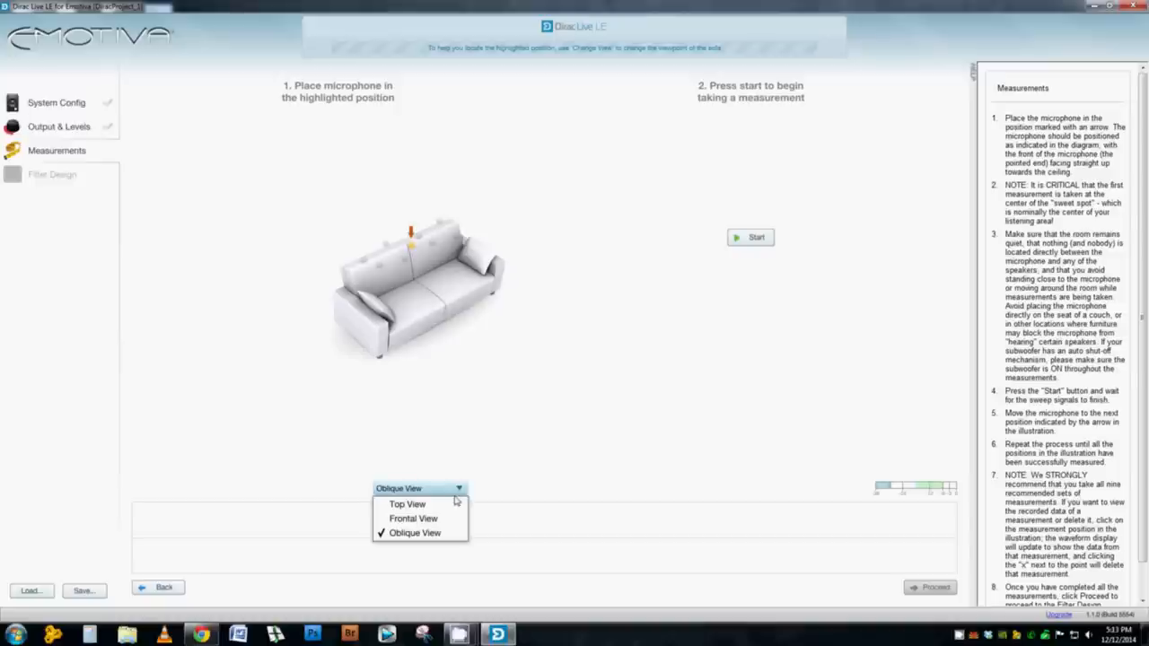
pyautogui.moveTo(408, 504)
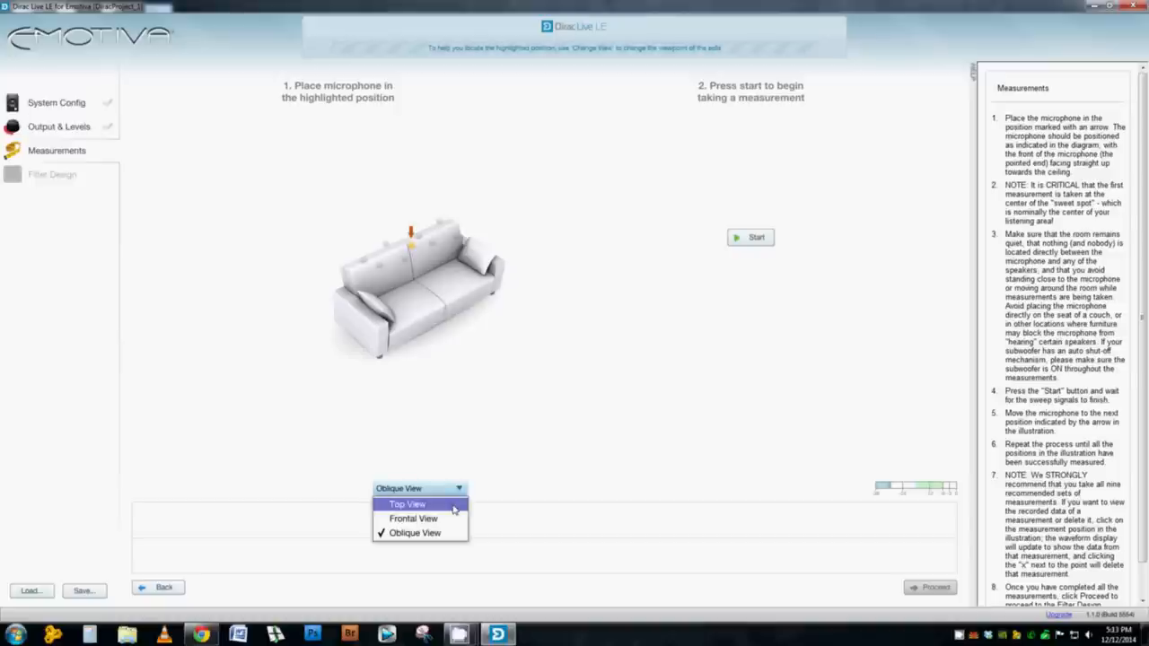
pyautogui.click(407, 503)
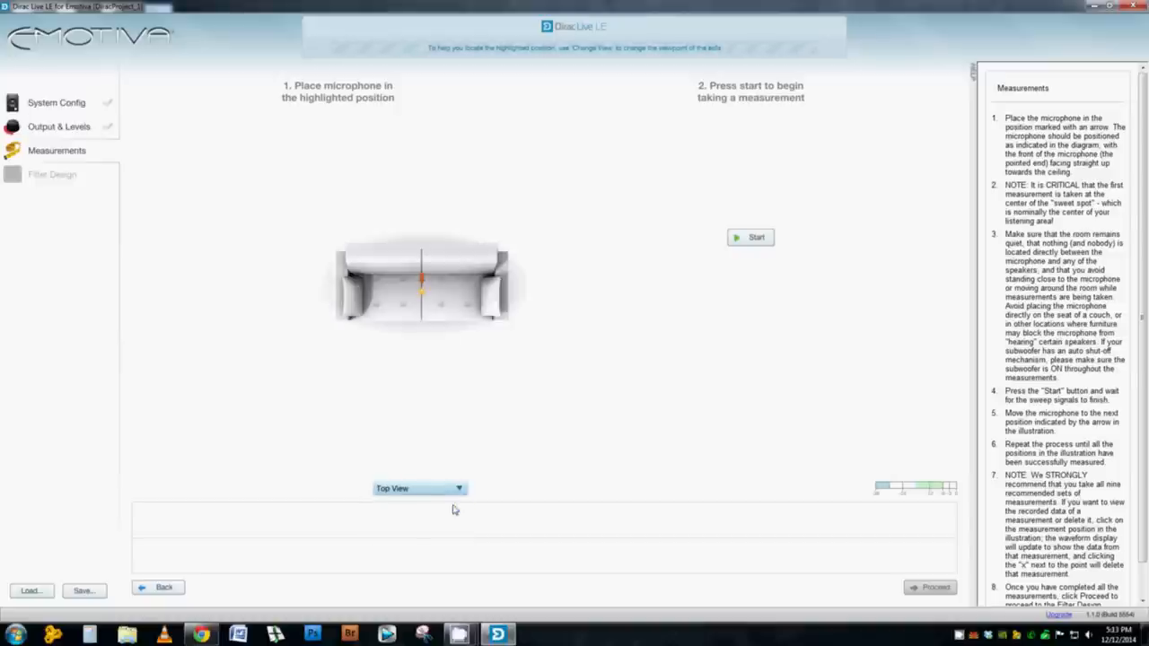
pyautogui.moveTo(458, 503)
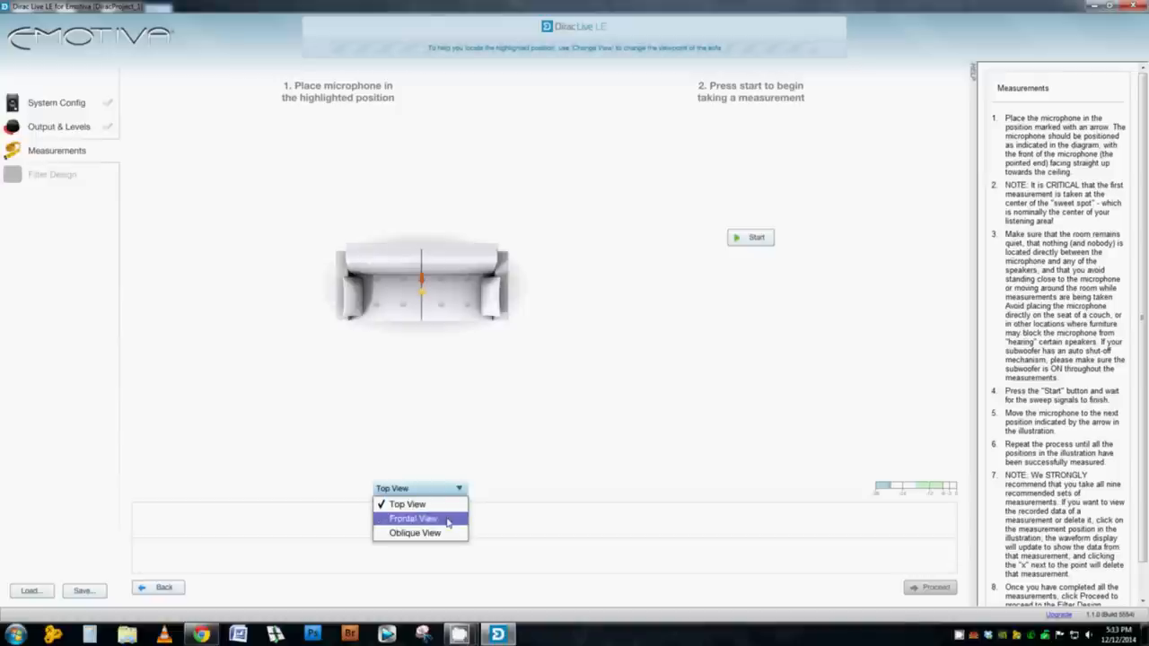
pyautogui.click(413, 519)
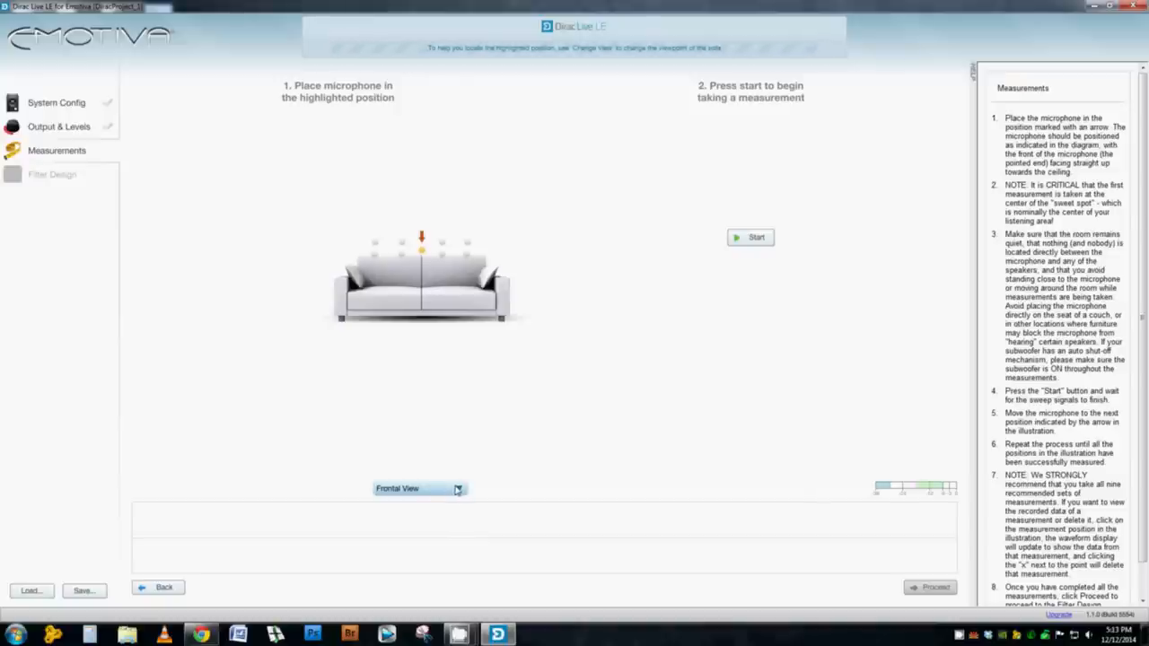
pyautogui.moveTo(454, 499)
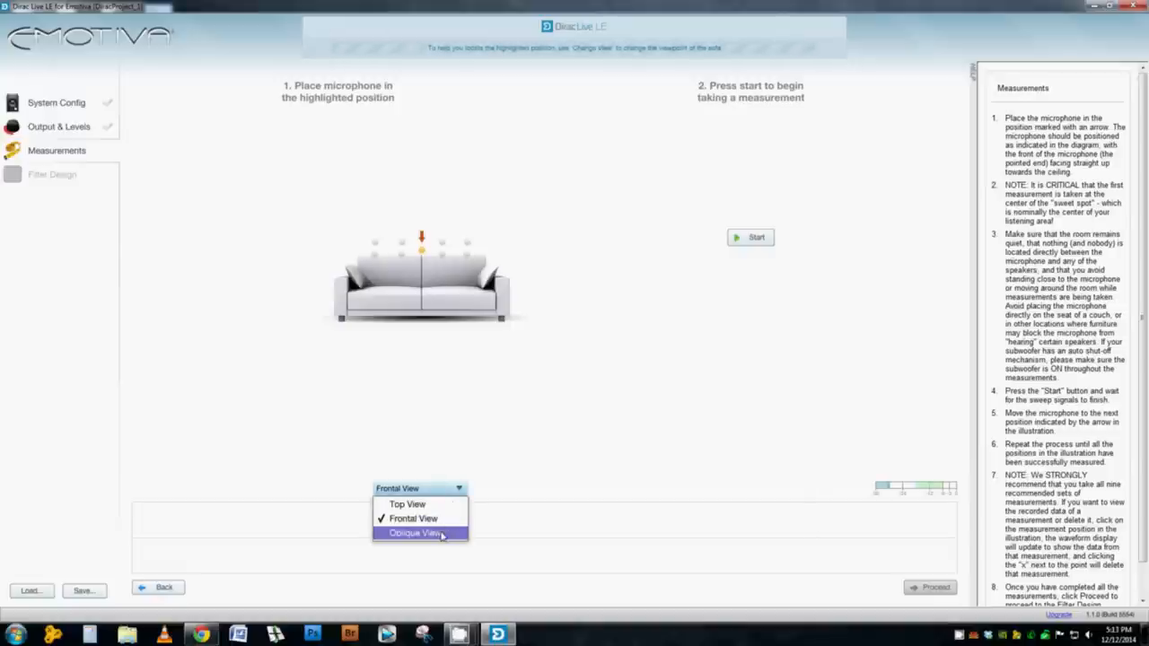
pyautogui.click(414, 533)
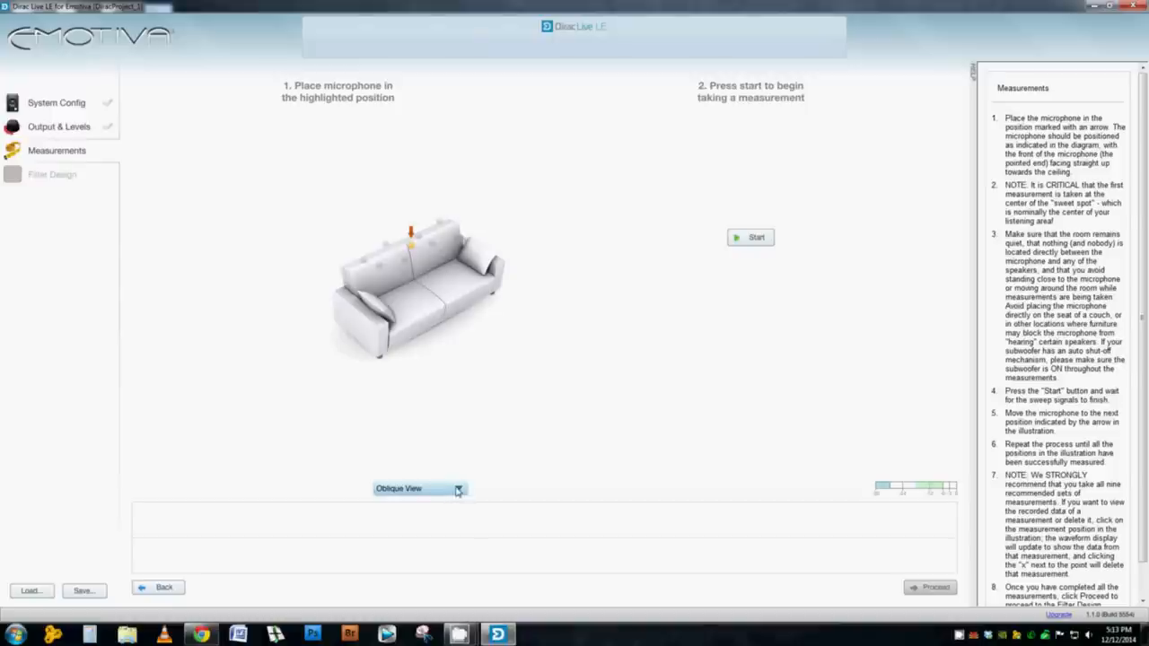
pyautogui.moveTo(464, 492)
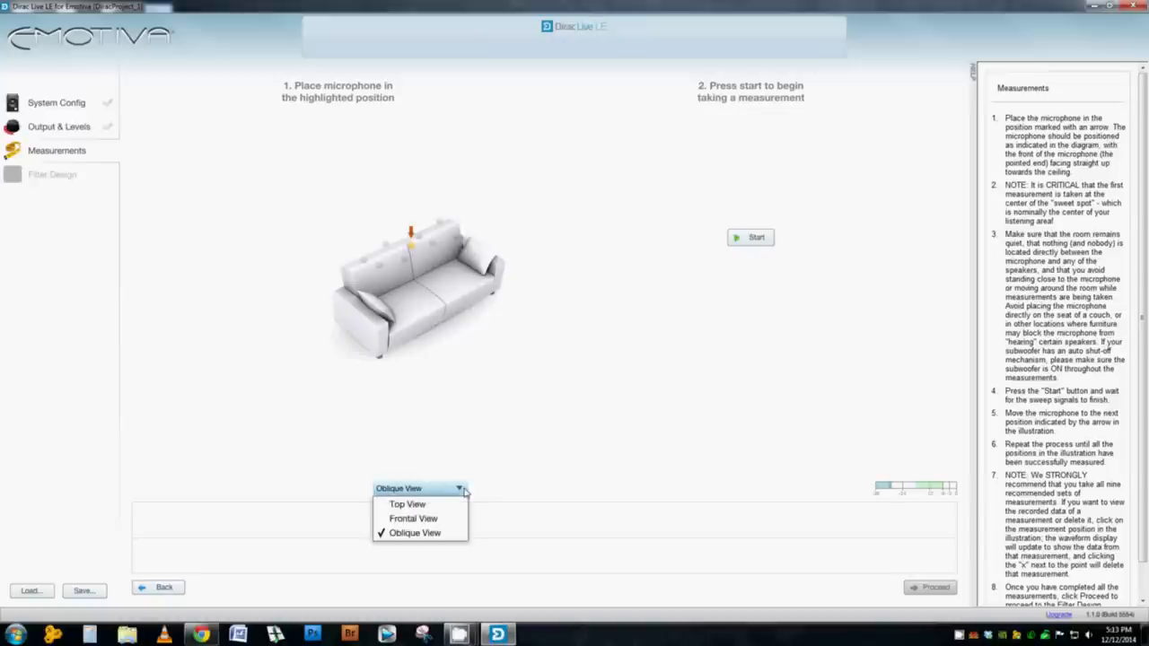
pyautogui.moveTo(413, 519)
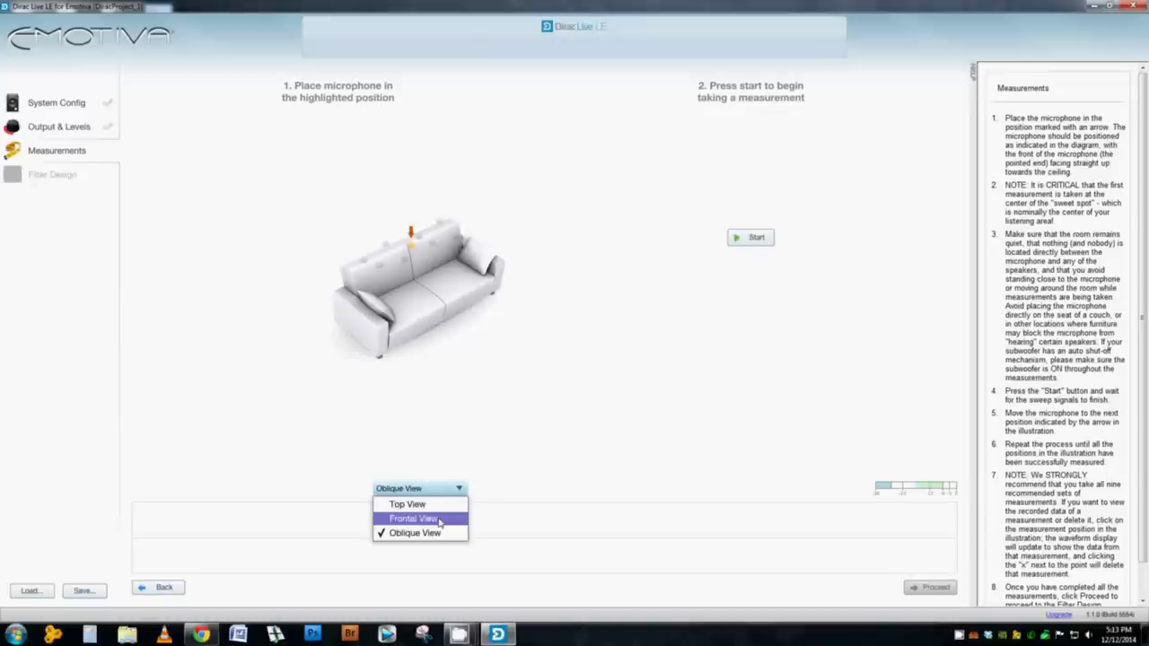
# - Switch the sofa diagram to Frontal View and start the first measurement
pyautogui.click(414, 519)
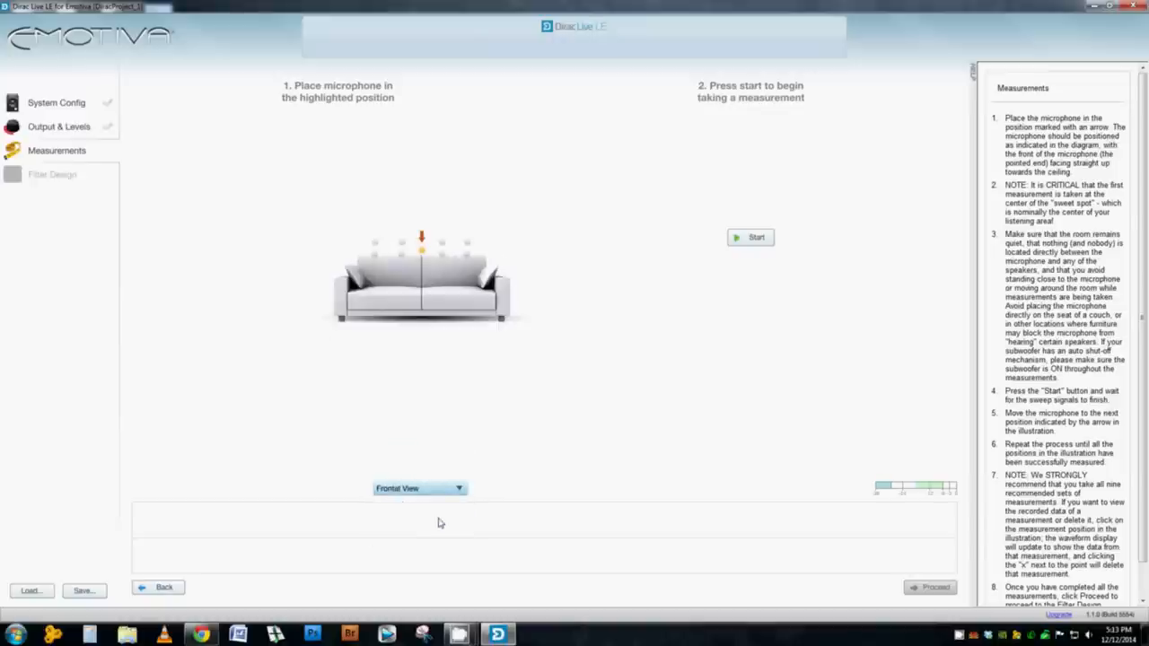
pyautogui.moveTo(648, 329)
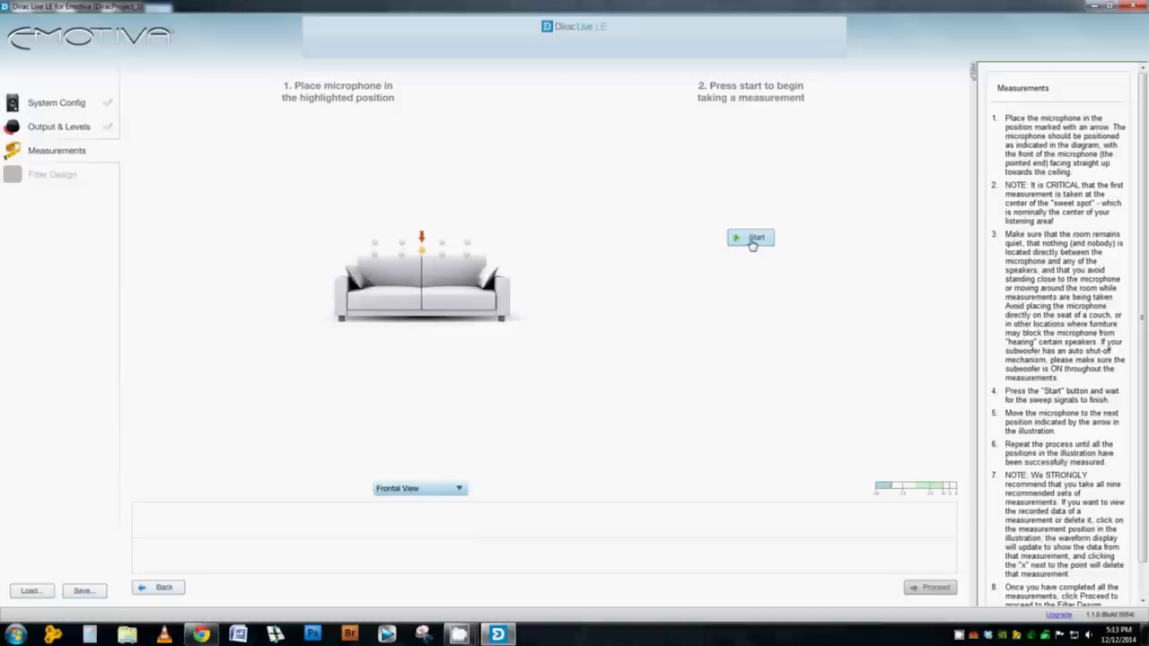
pyautogui.click(750, 237)
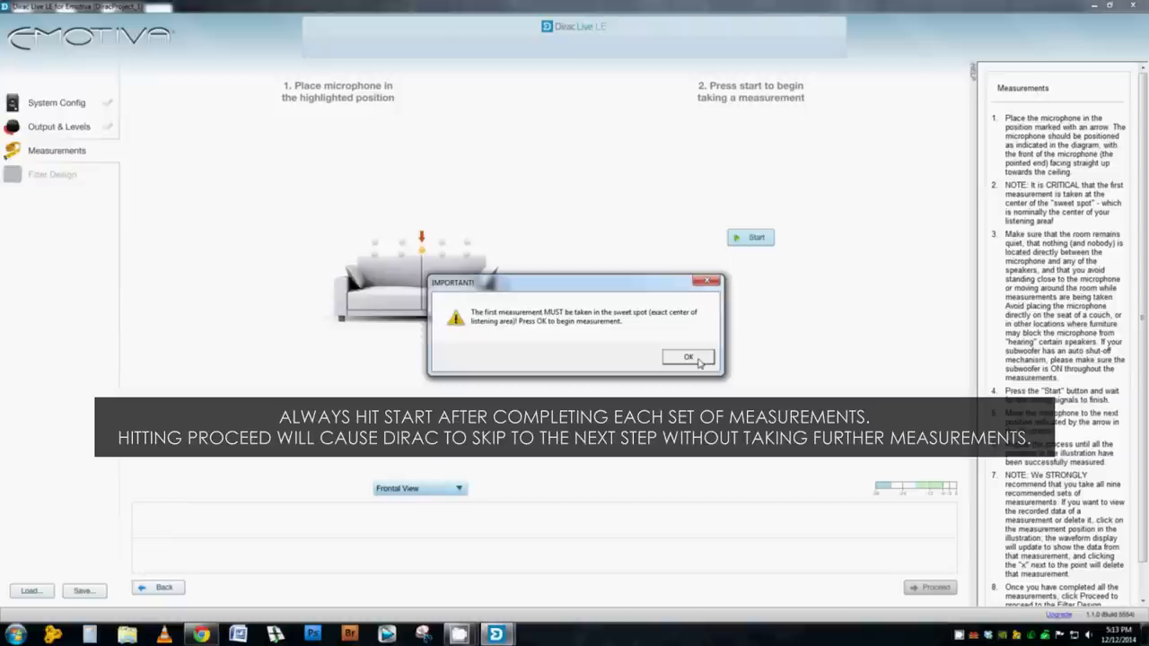
# - Acknowledge the sweet-spot warning and record the measurement sweeps for each position
pyautogui.click(689, 357)
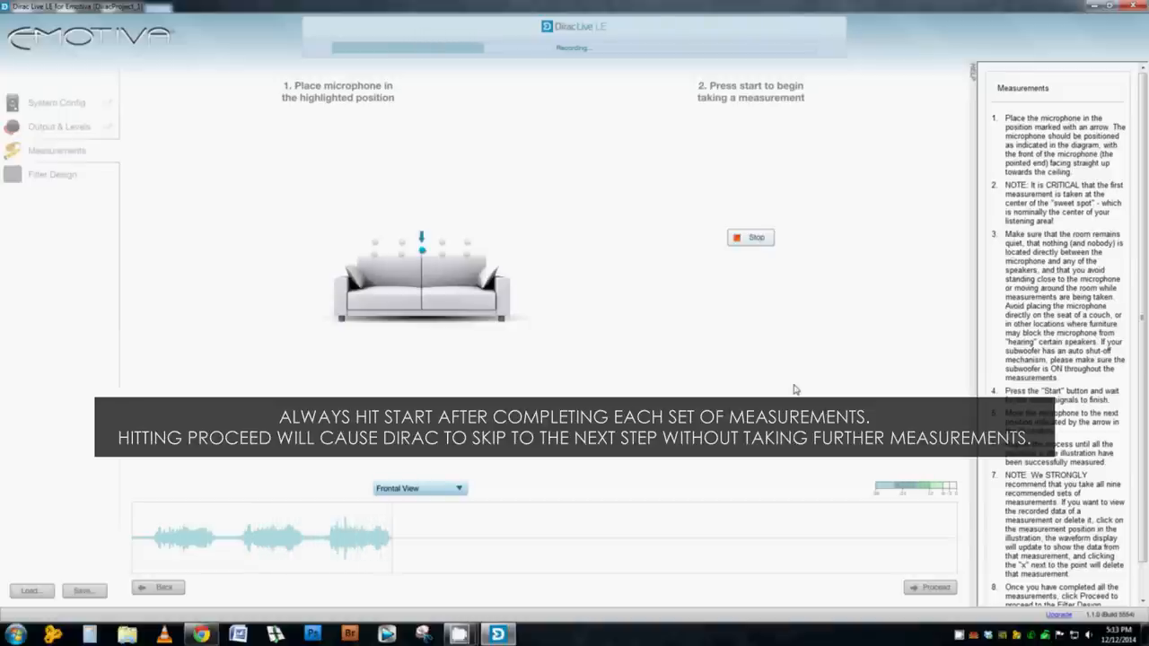
pyautogui.click(751, 237)
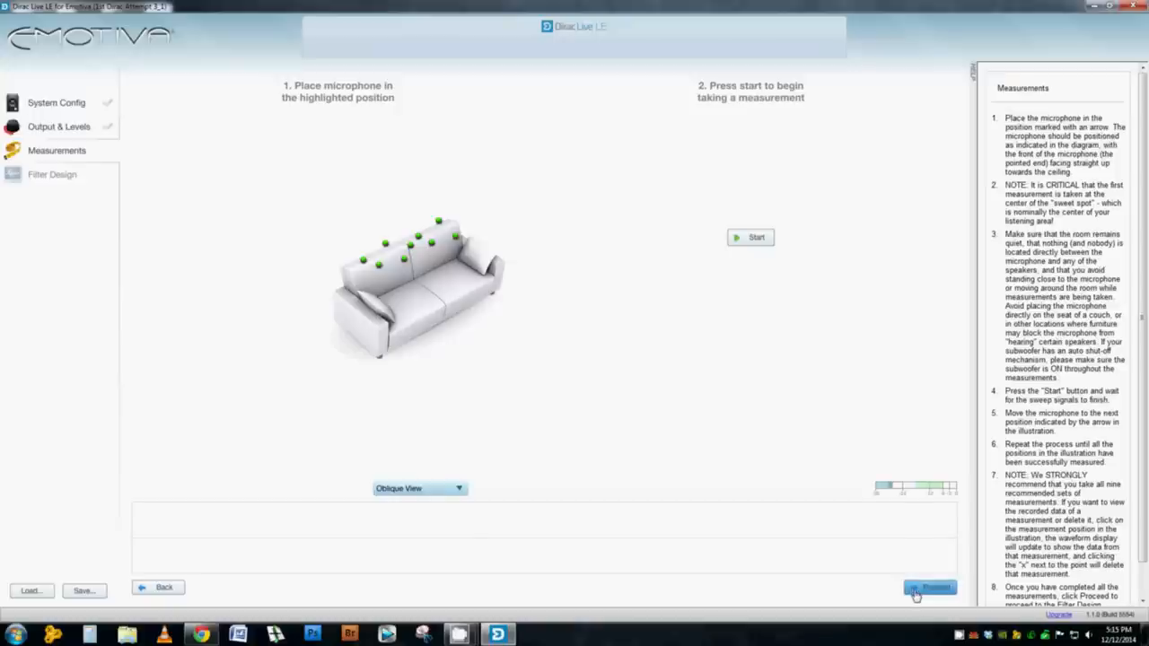
# - Advance to Filter Design and toggle the before/after average spectrum curves
pyautogui.click(929, 589)
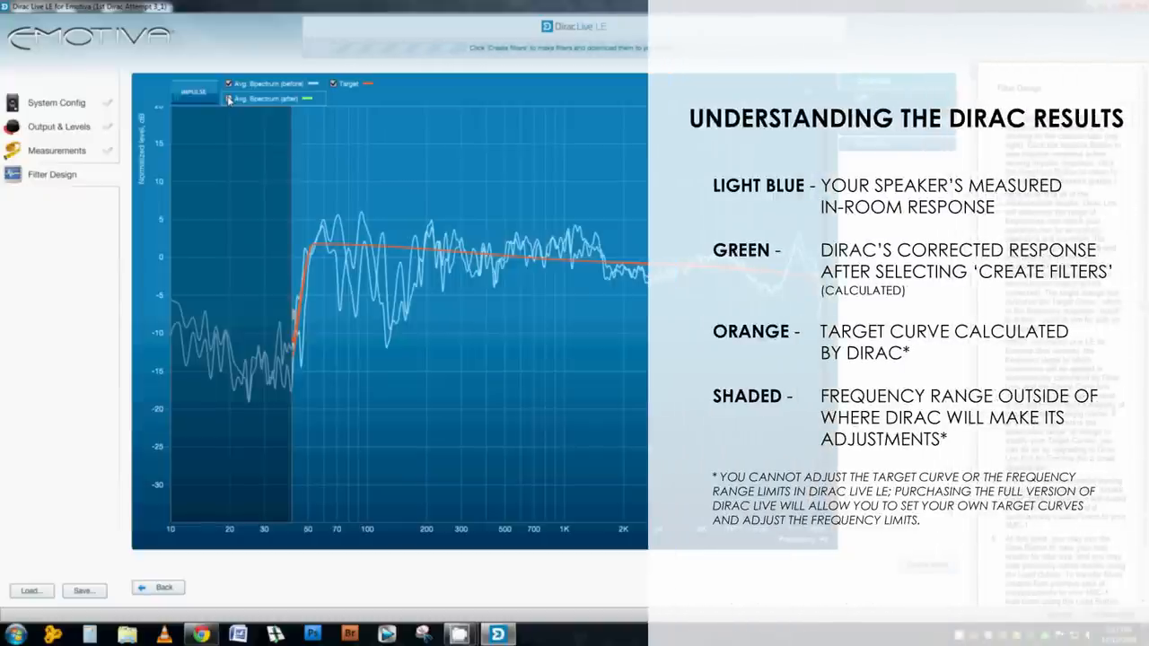
pyautogui.click(230, 98)
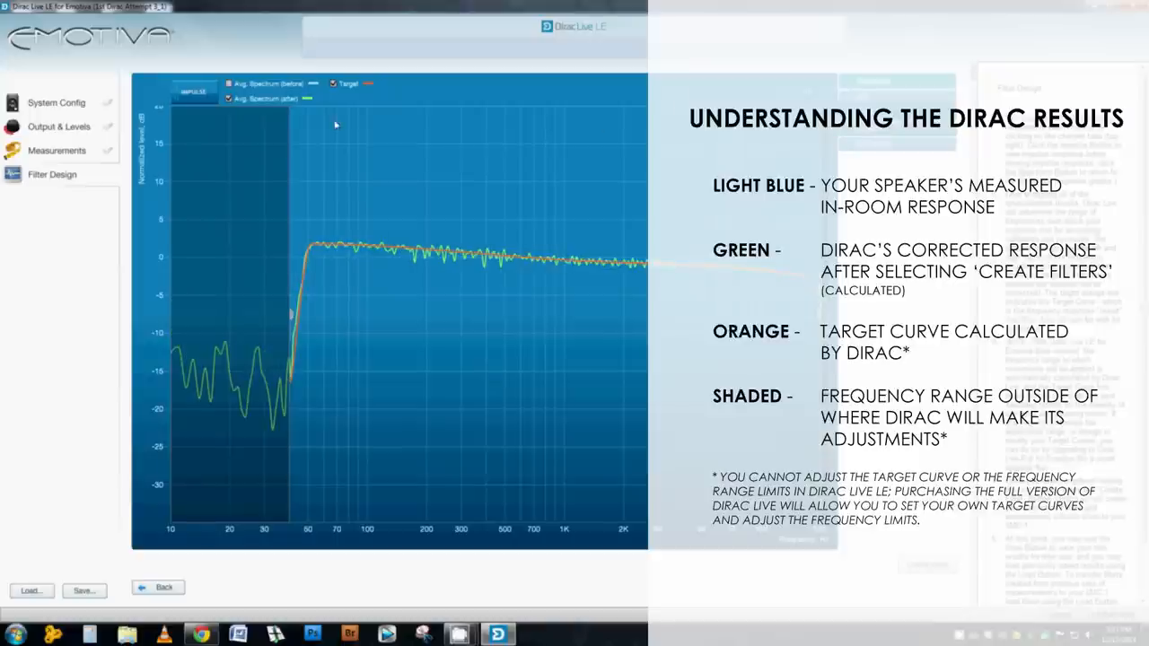
pyautogui.click(229, 98)
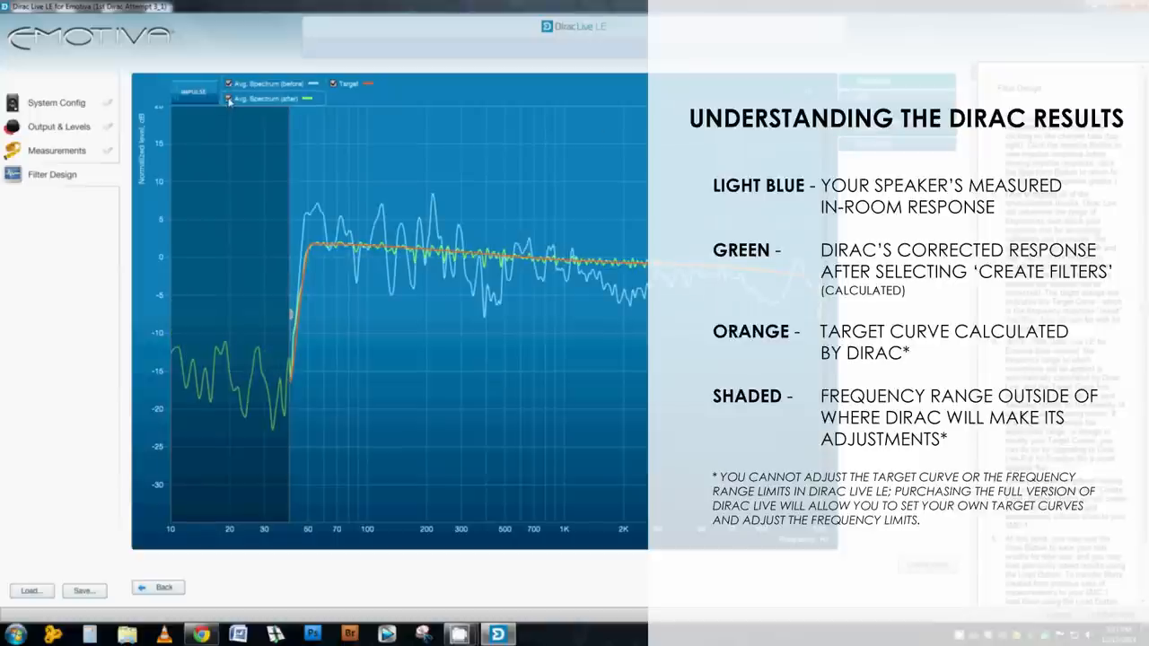
pyautogui.click(230, 99)
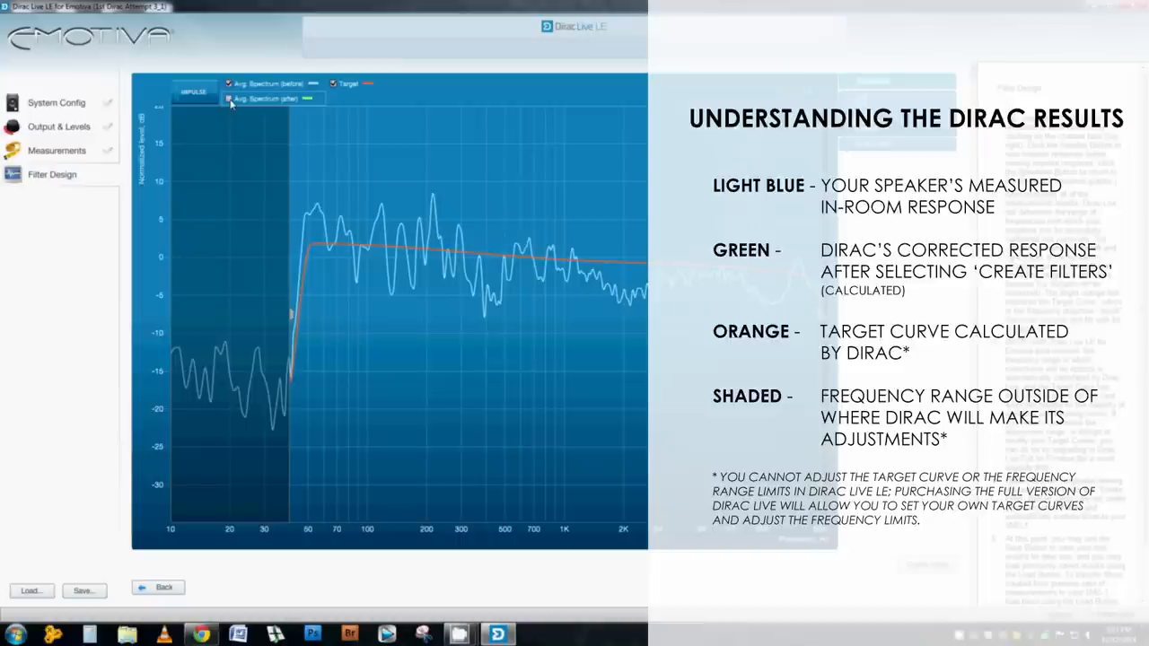
# - View the Subwoofer channel and toggle its measured response curve
pyautogui.click(230, 99)
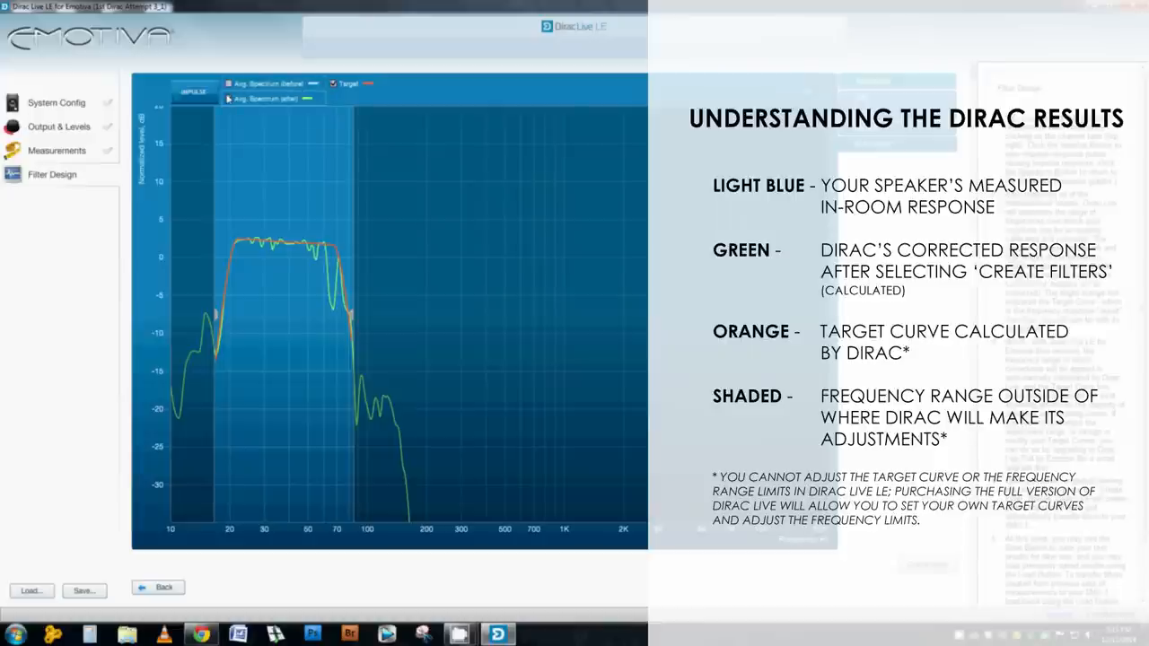
pyautogui.click(229, 84)
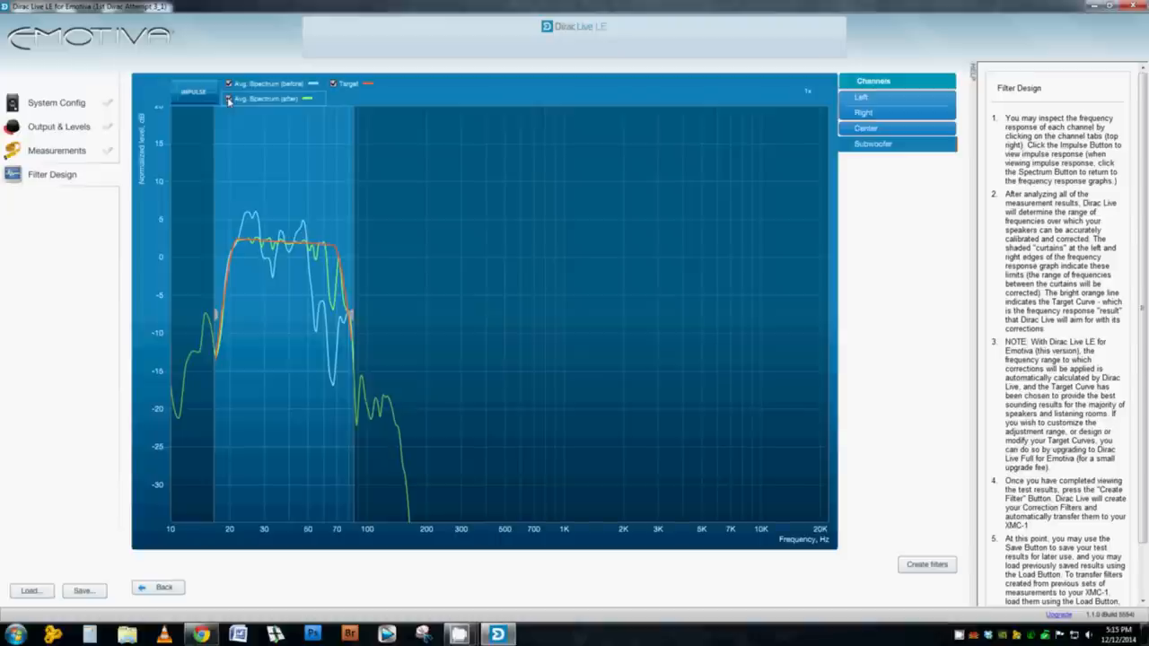
pyautogui.click(228, 83)
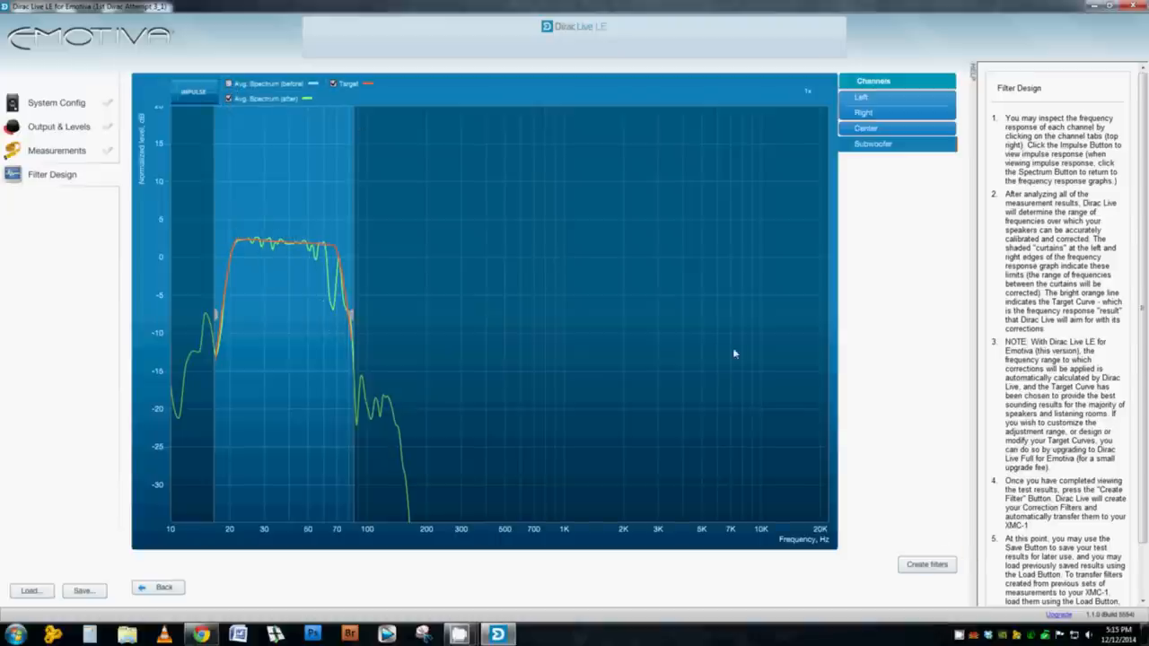
# - Create the correction filters, export them to the XMC-1, and dismiss the success message
pyautogui.click(926, 564)
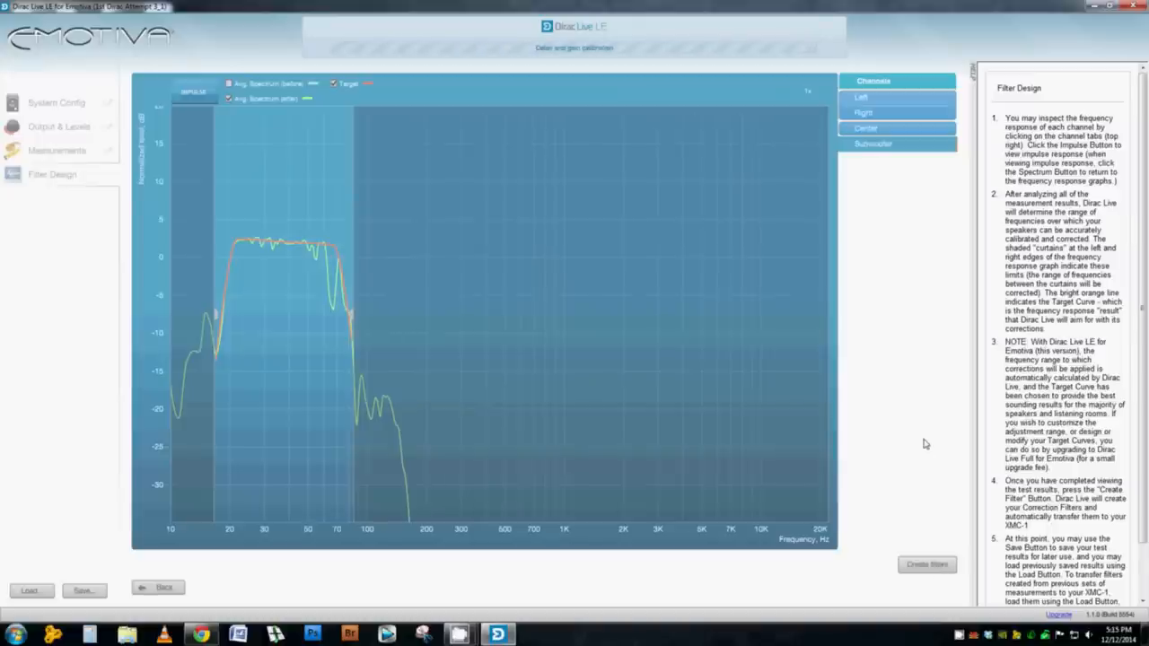
pyautogui.click(927, 564)
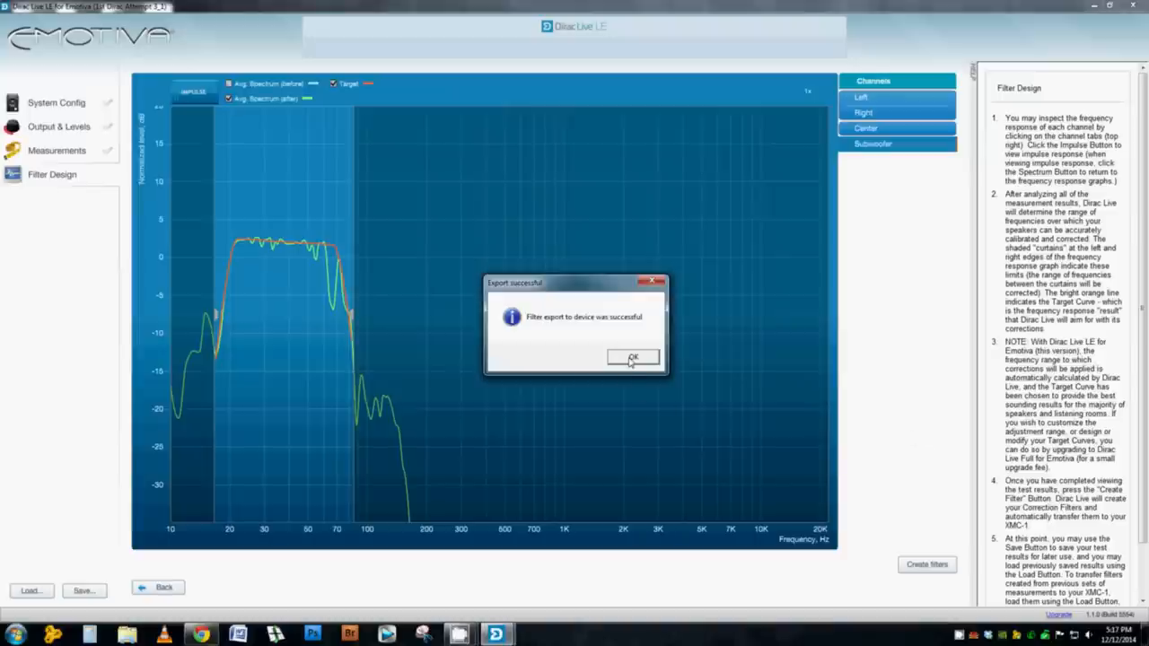
pyautogui.click(633, 357)
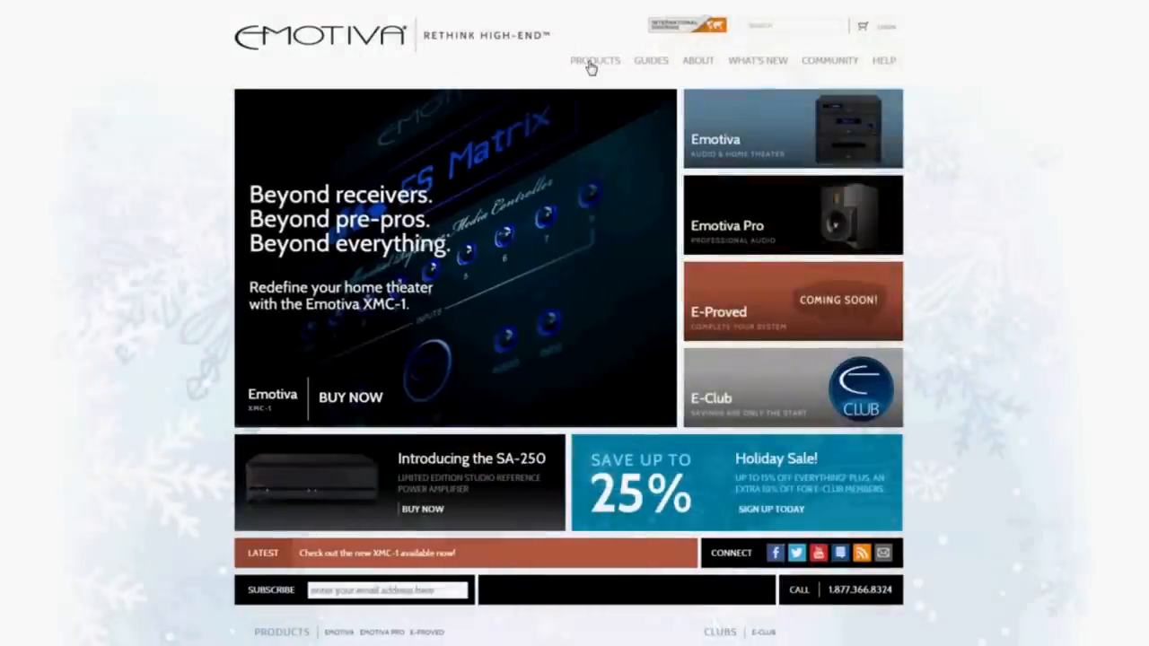
# - Browse Products > Pres and Pros and open the XMC-1 product page
pyautogui.click(593, 60)
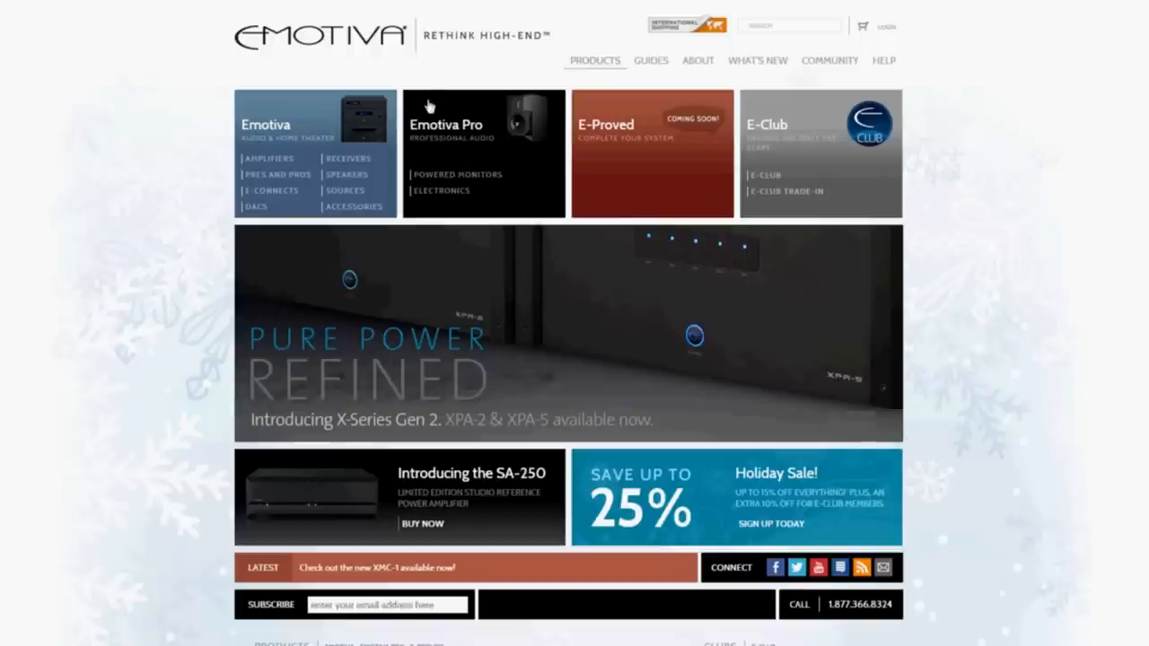
pyautogui.moveTo(291, 181)
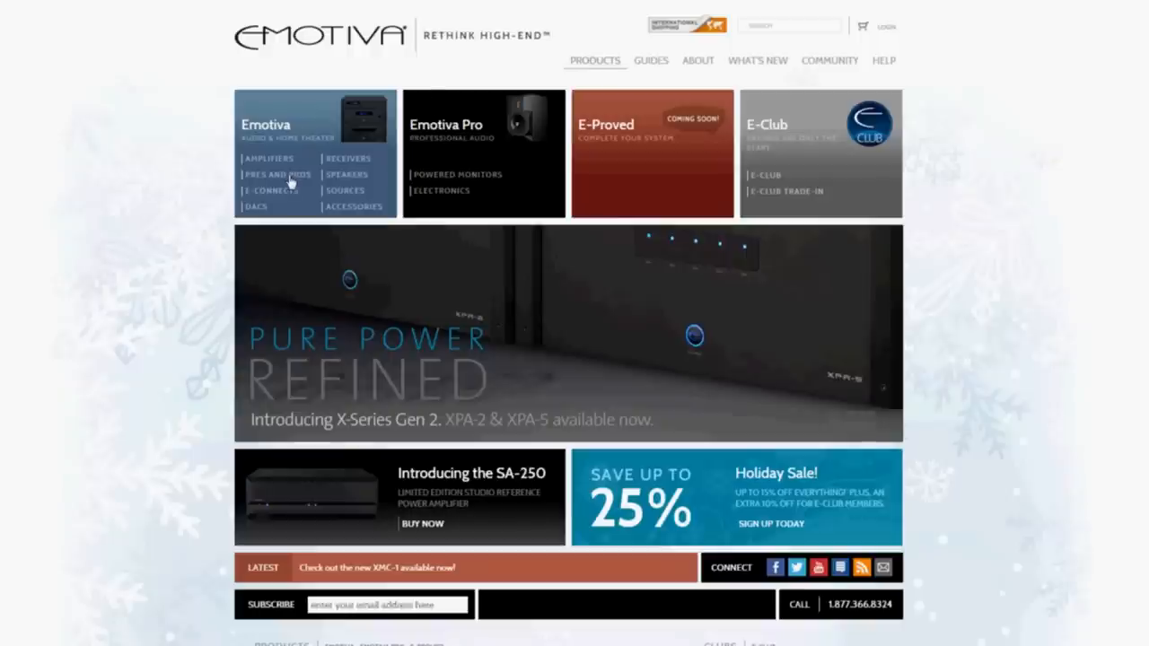
pyautogui.click(276, 174)
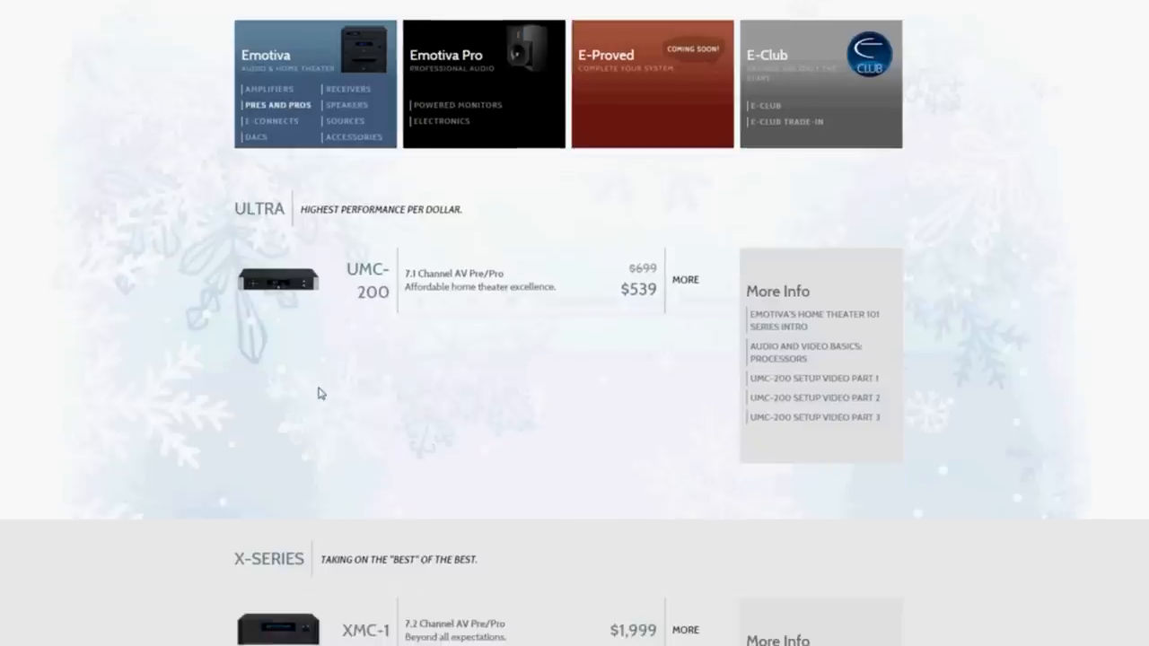
pyautogui.scroll(-3)
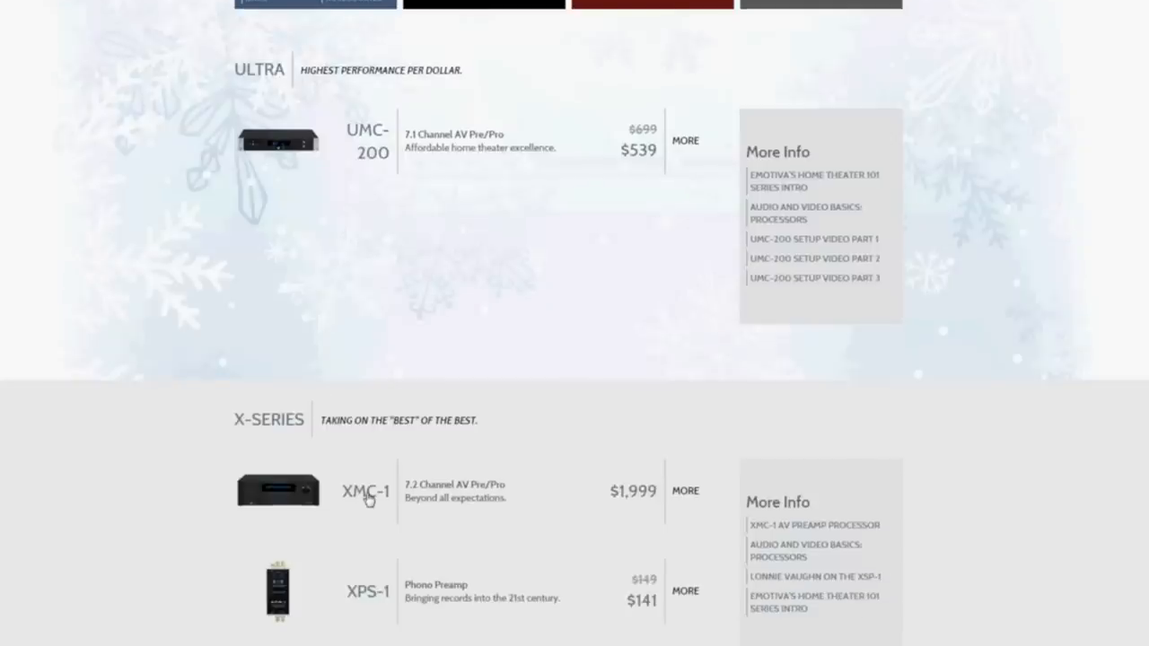
pyautogui.click(685, 491)
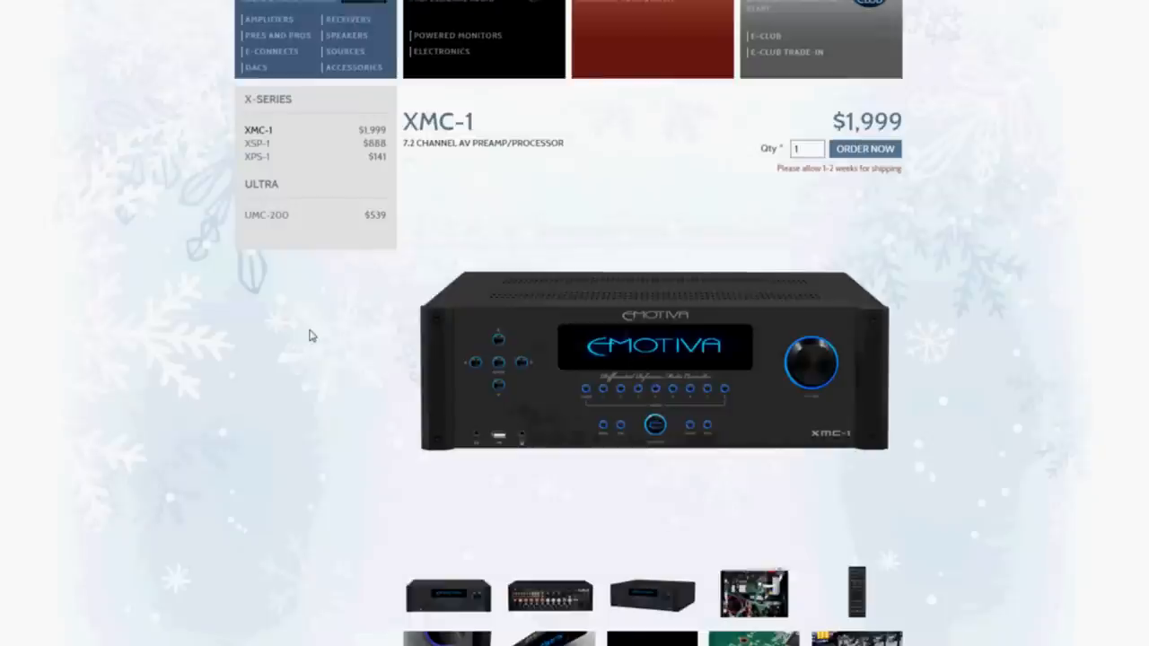